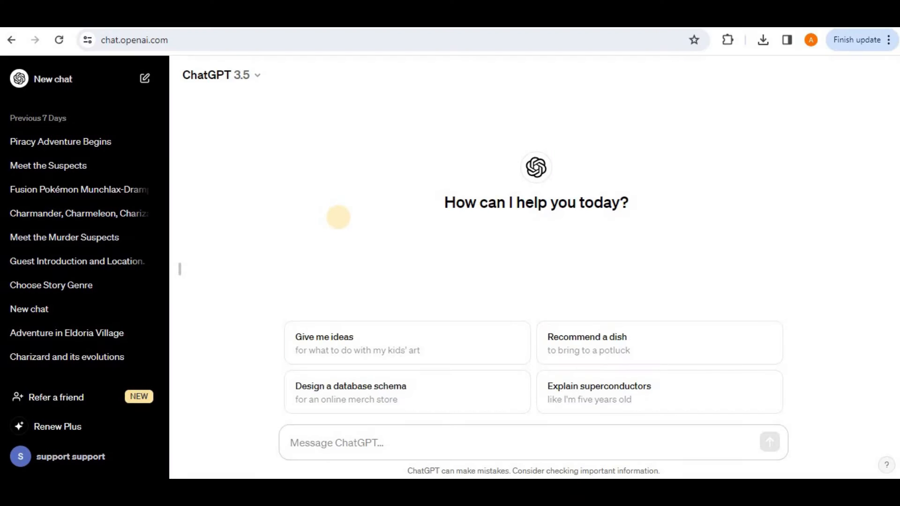
{"action": "mouse_move", "coordinate": [377, 254]}
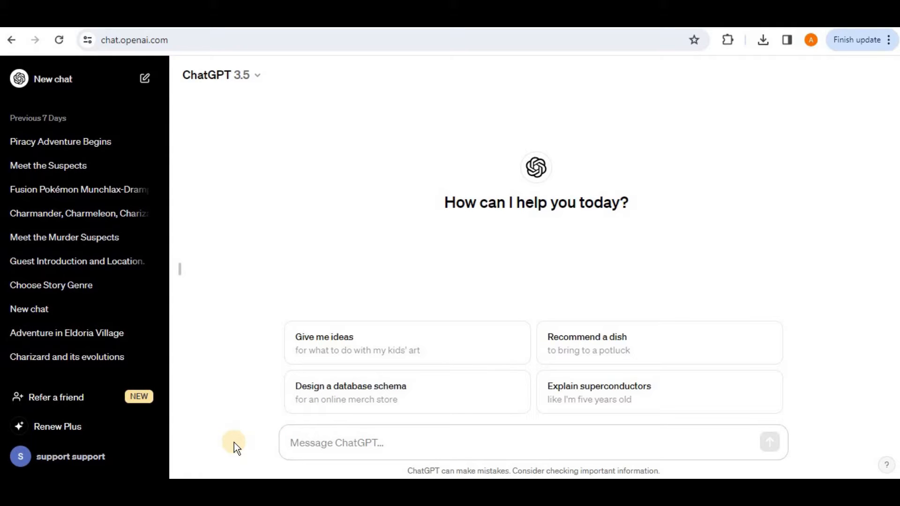
{"action": "mouse_move", "coordinate": [259, 444]}
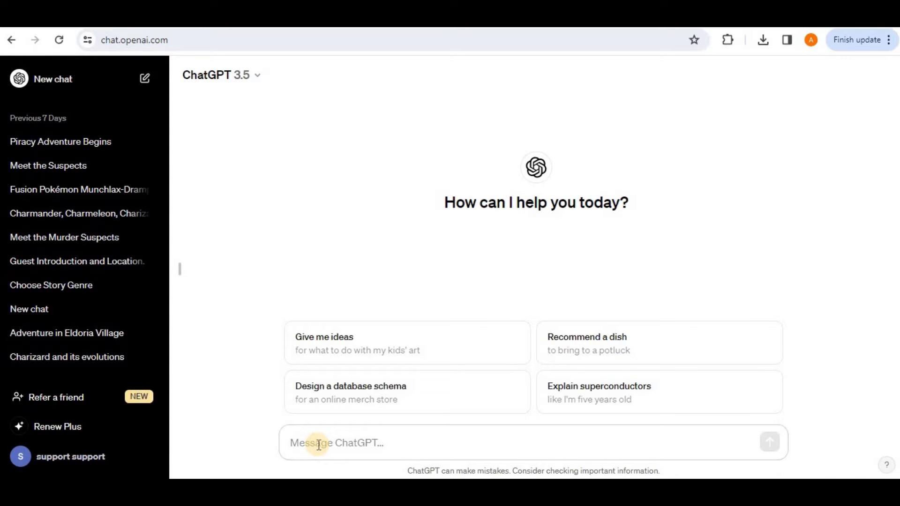
- Request a blog post on remote-work productivity tips, read the reply, then start a new chat
{"action": "type", "text": "Write a blog post on productivity"}
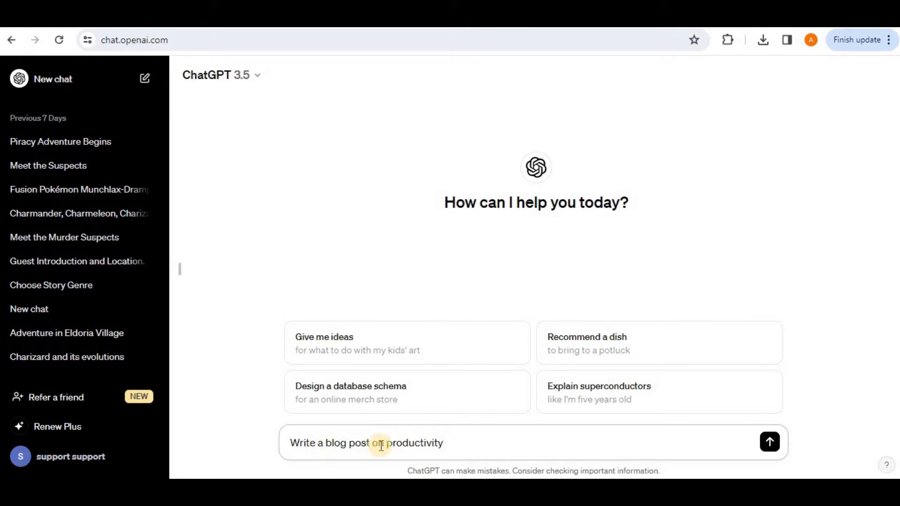
{"action": "mouse_move", "coordinate": [310, 279]}
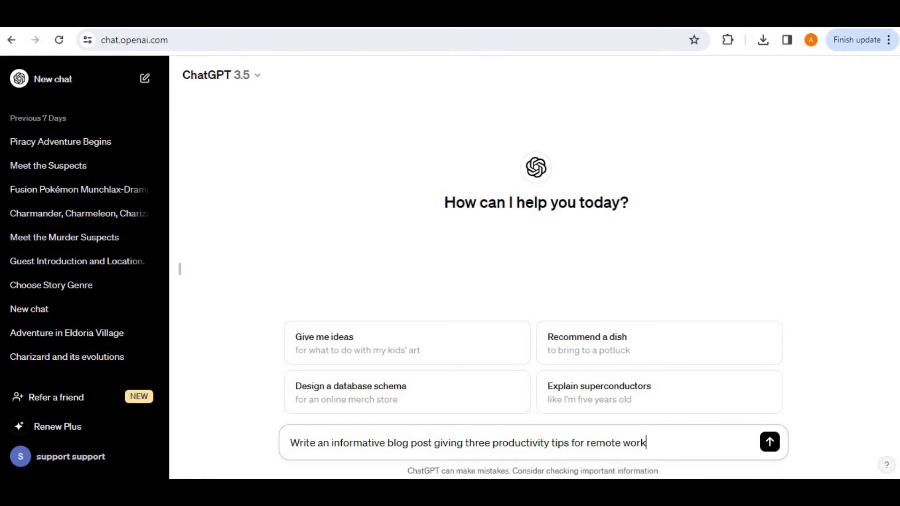
{"action": "left_click", "coordinate": [769, 442]}
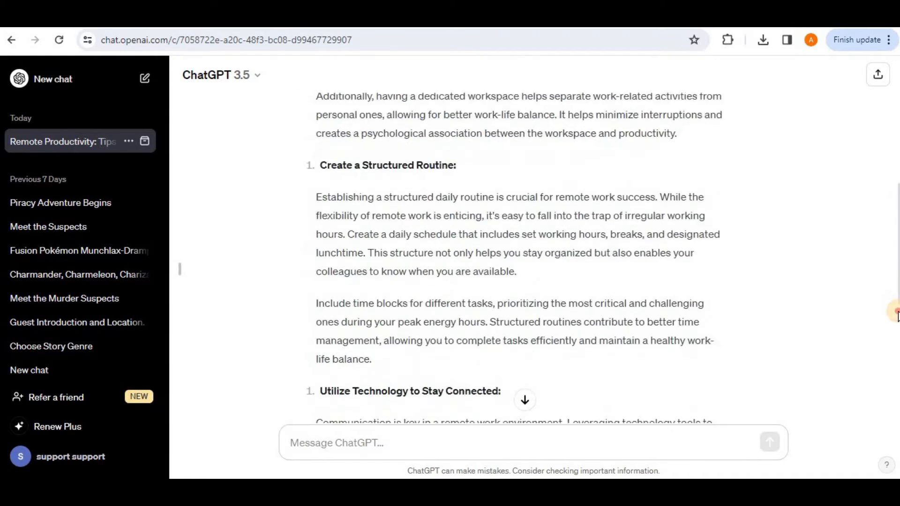
{"action": "scroll", "scroll_direction": "down", "scroll_amount": 3}
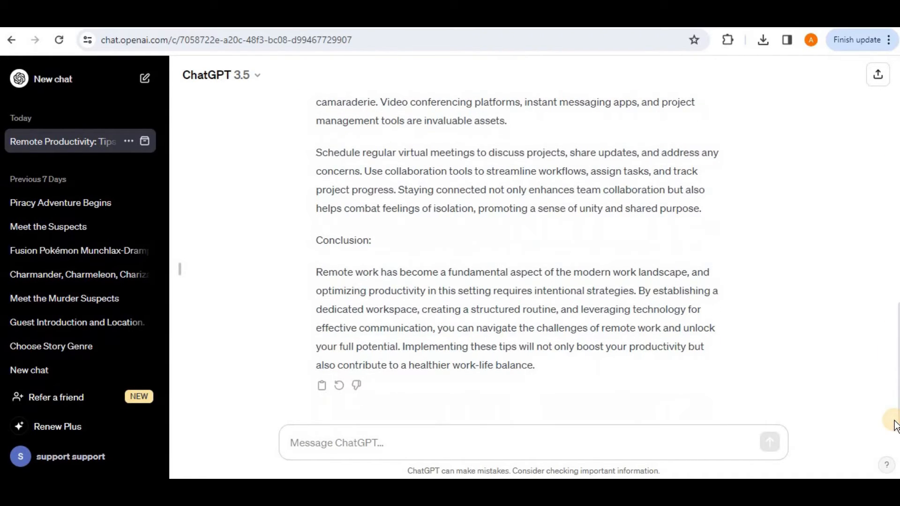
{"action": "mouse_move", "coordinate": [649, 347]}
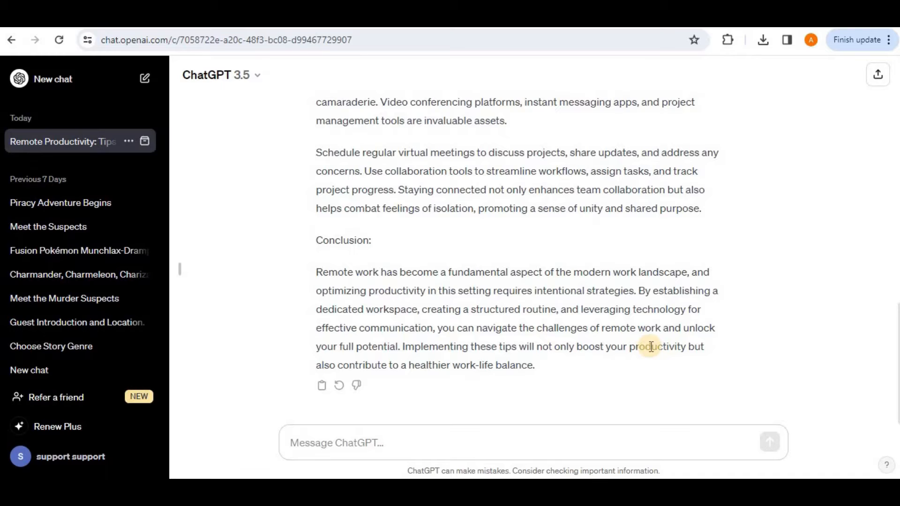
{"action": "left_click", "coordinate": [52, 79]}
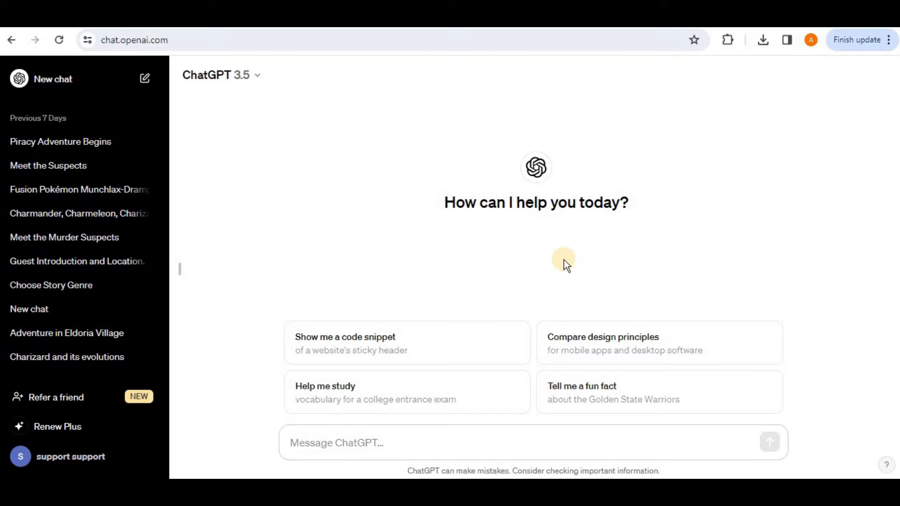
{"action": "mouse_move", "coordinate": [495, 323]}
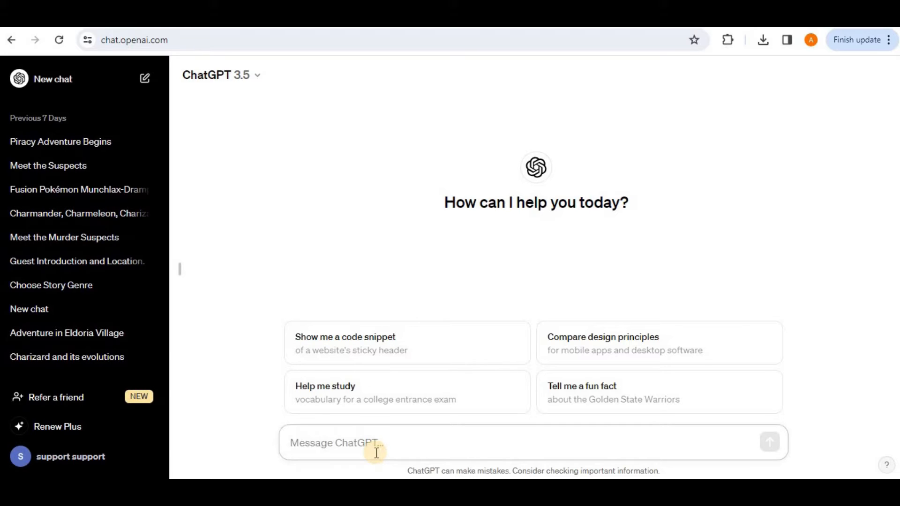
- Rewrite the marketing tips request as a role prompt: 'You need to act as a marketing specialist...'
{"action": "type", "text": "Provide me important tips for improving my marketing strategies"}
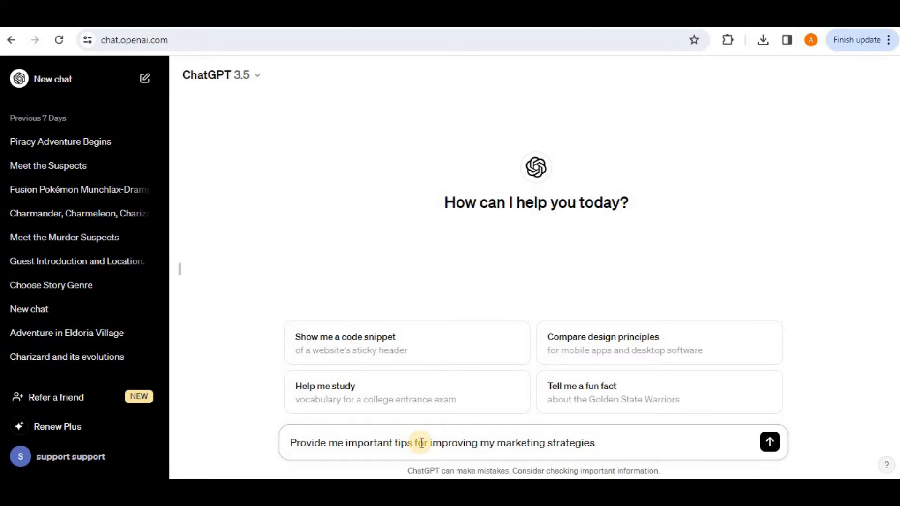
{"action": "mouse_move", "coordinate": [613, 443]}
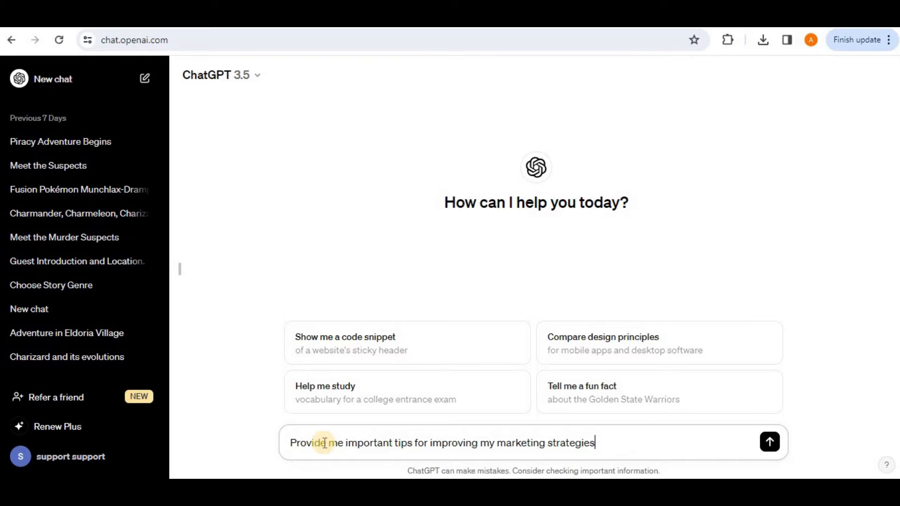
{"action": "type", "text": "You need to act as a marketing specialist. Provide me tips to improve my marketing strategies"}
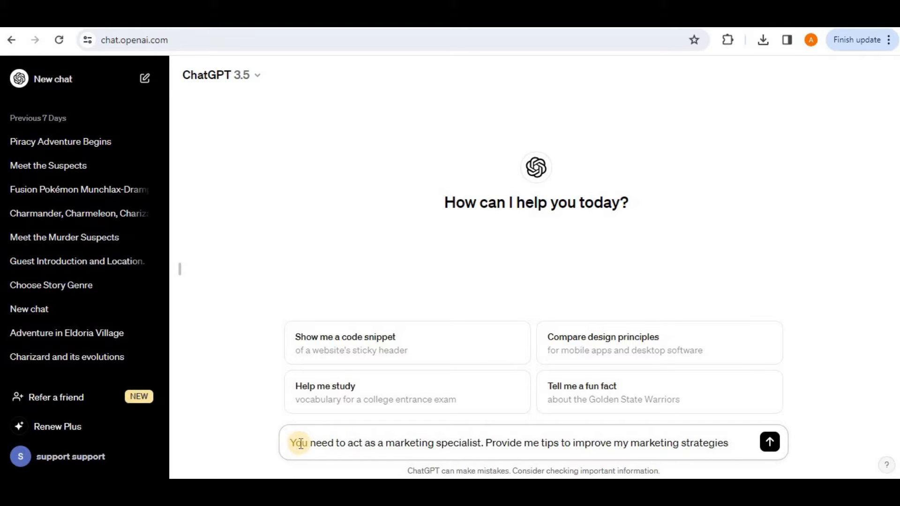
{"action": "left_click_drag", "start_coordinate": [299, 442], "coordinate": [444, 442]}
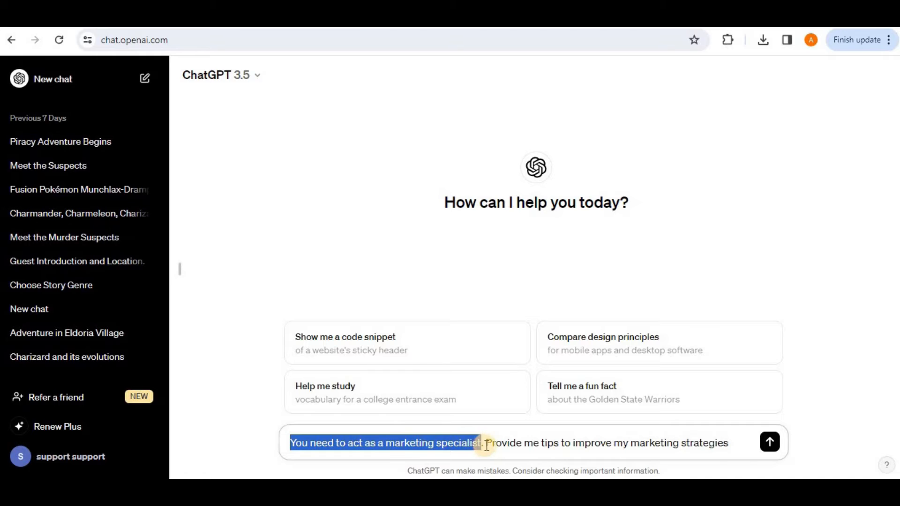
{"action": "left_click_drag", "start_coordinate": [487, 443], "coordinate": [639, 443]}
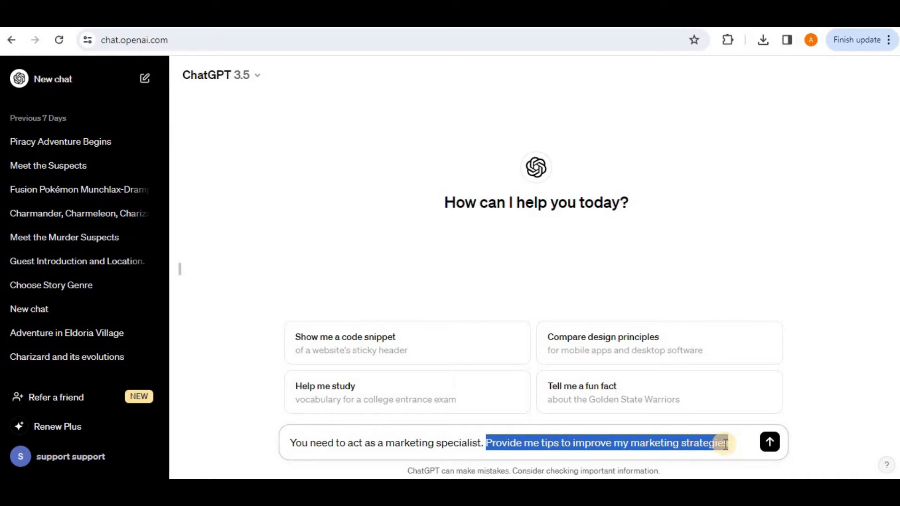
- Send the marketing specialist prompt, read the twelve tips, then start a new chat
{"action": "left_click", "coordinate": [769, 442]}
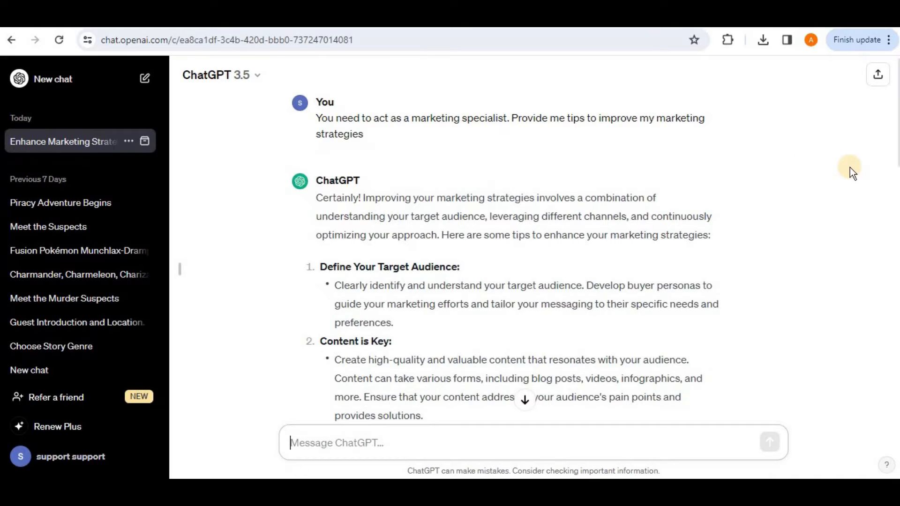
{"action": "scroll", "scroll_direction": "down", "scroll_amount": 3}
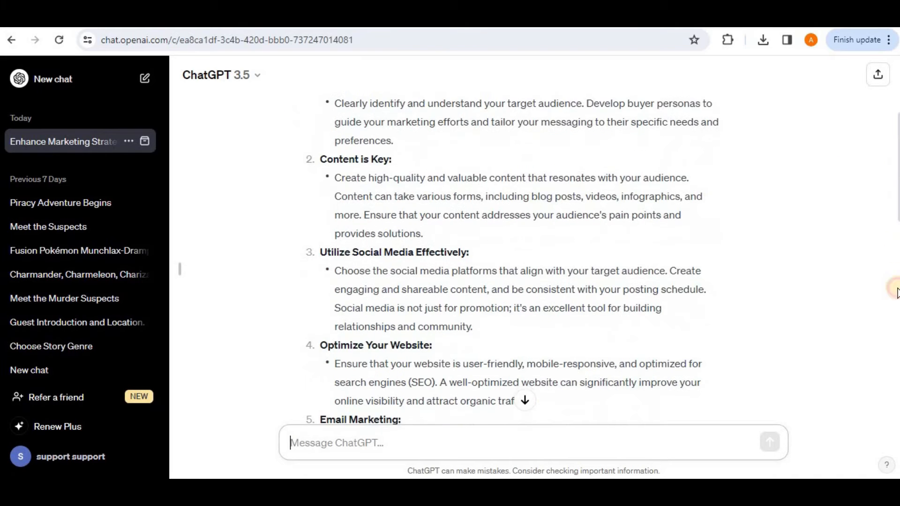
{"action": "scroll", "scroll_direction": "down", "scroll_amount": 3}
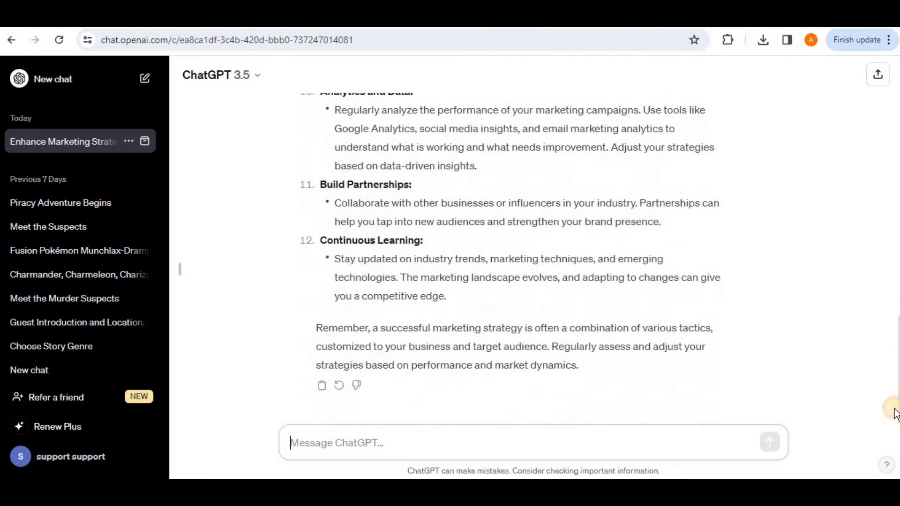
{"action": "left_click", "coordinate": [53, 78]}
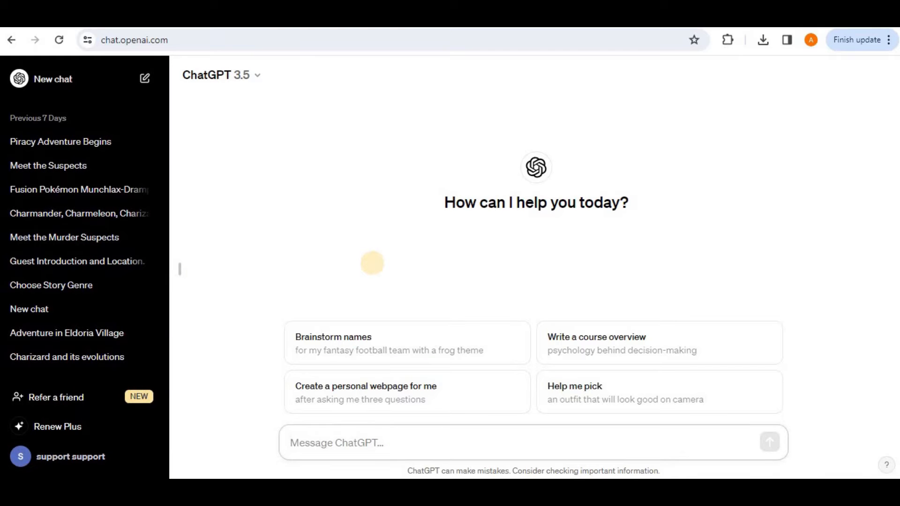
{"action": "mouse_move", "coordinate": [373, 270]}
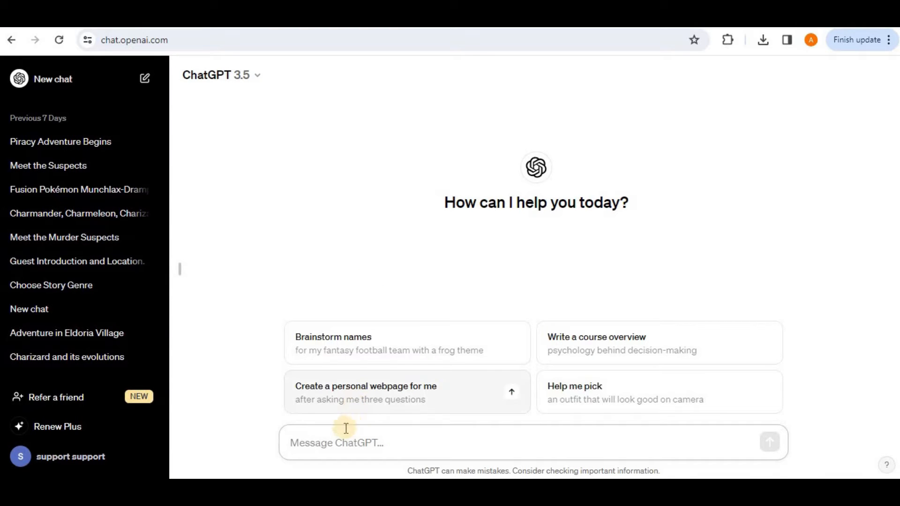
{"action": "mouse_move", "coordinate": [314, 442]}
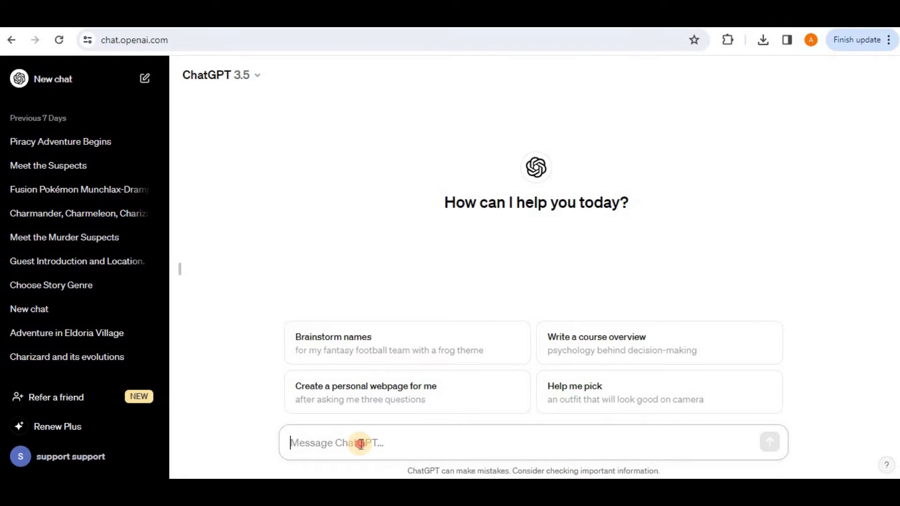
- Replace the plain launch-email request with the eco-friendly company X product email prompt and send it
{"action": "type", "text": "Write an email To my subscribers' list for launching the new product"}
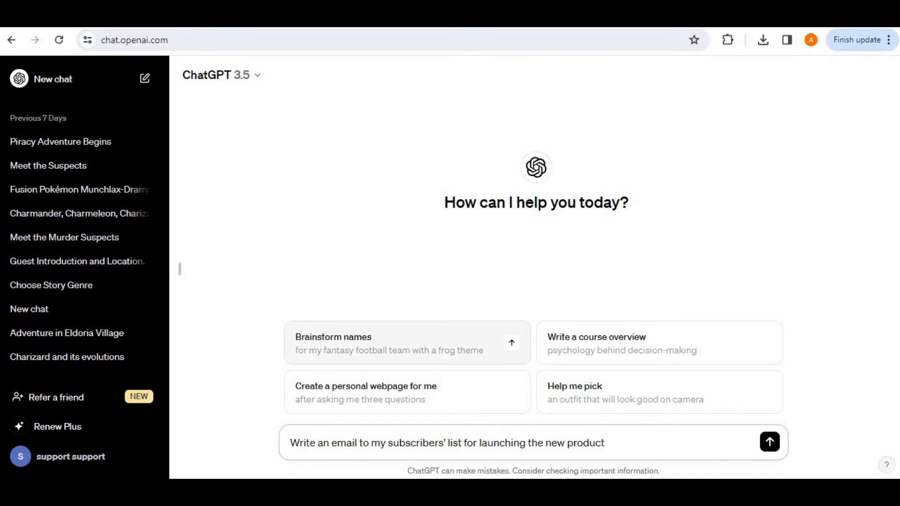
{"action": "left_click_drag", "start_coordinate": [289, 442], "coordinate": [428, 443]}
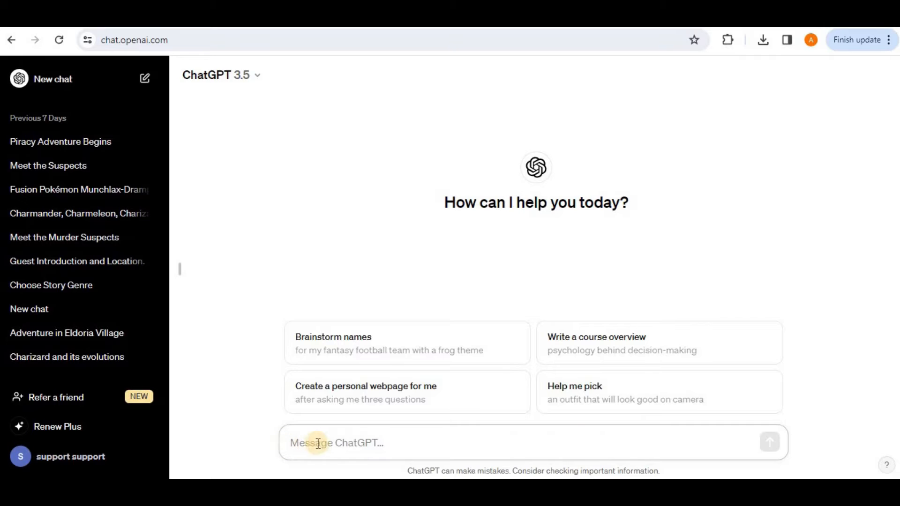
{"action": "type", "text": "We are an ecofriendly company ,Write an email promoting our latest X product that does Y and is targeted at environmentally conscious consumers"}
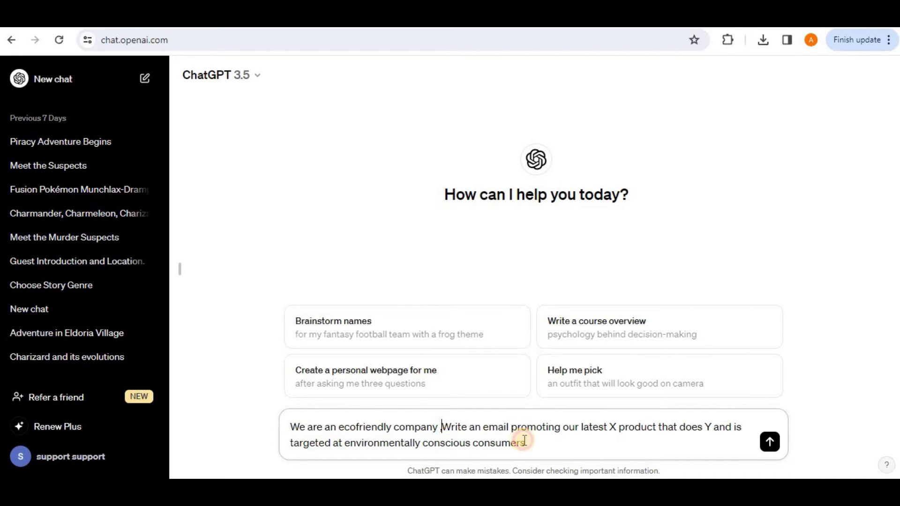
{"action": "left_click_drag", "start_coordinate": [442, 427], "coordinate": [526, 443]}
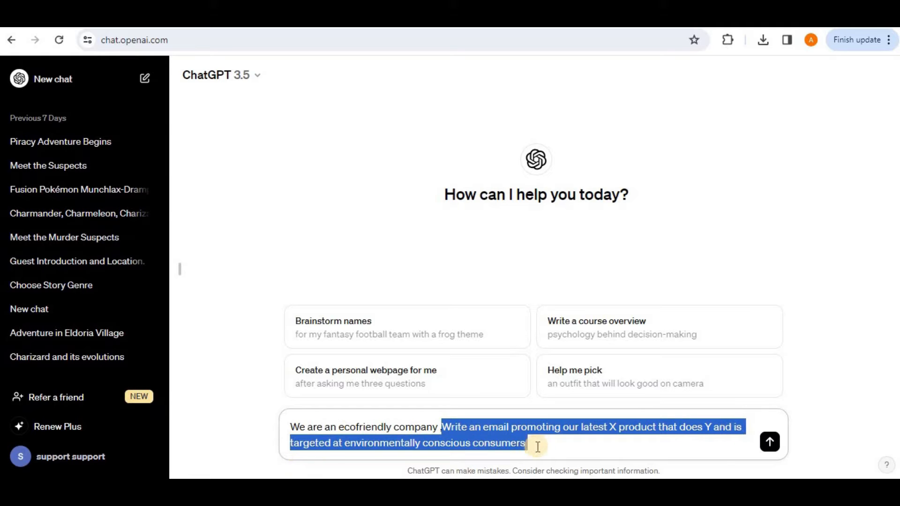
{"action": "left_click", "coordinate": [769, 442]}
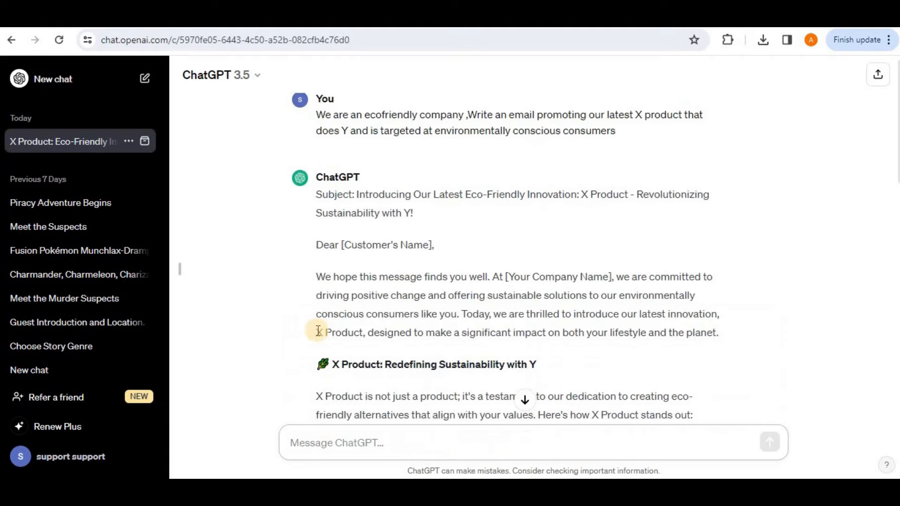
- Read the generated email's features list, offer and signature block
{"action": "scroll", "scroll_direction": "down", "scroll_amount": 3}
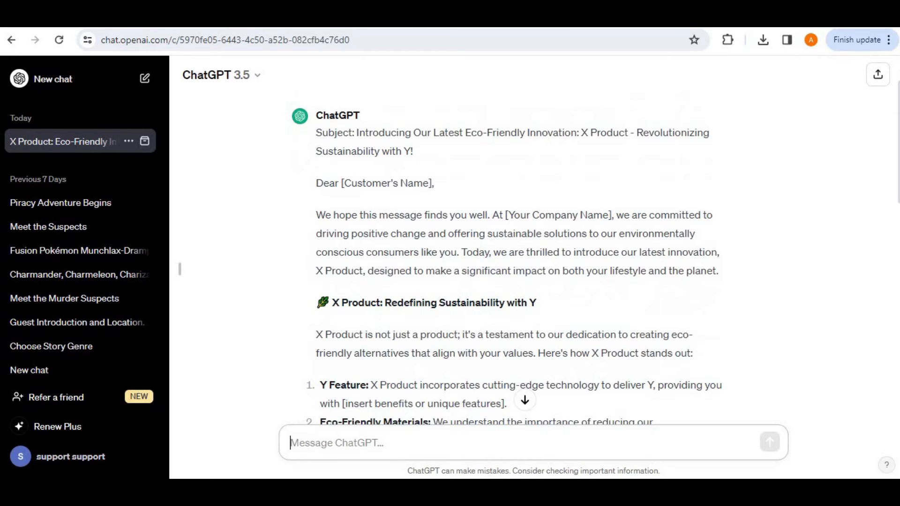
{"action": "scroll", "scroll_direction": "down", "scroll_amount": 3}
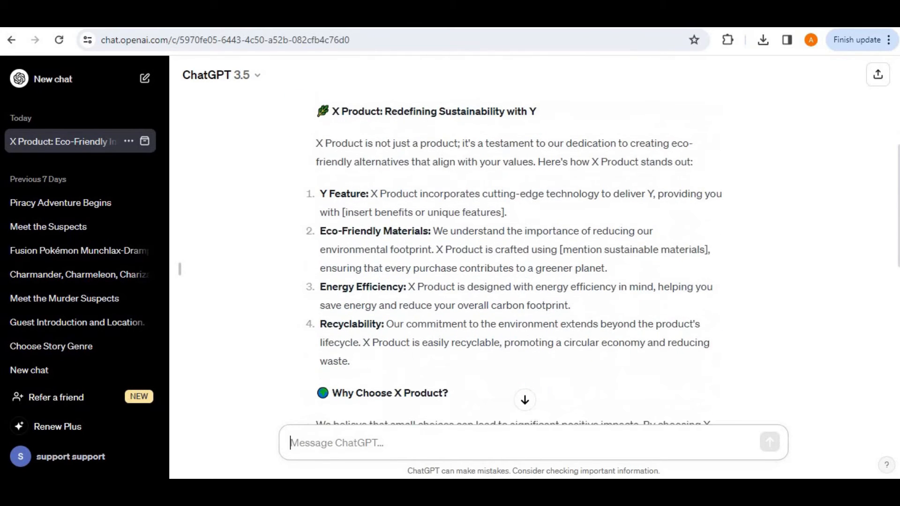
{"action": "scroll", "scroll_direction": "down", "scroll_amount": 3}
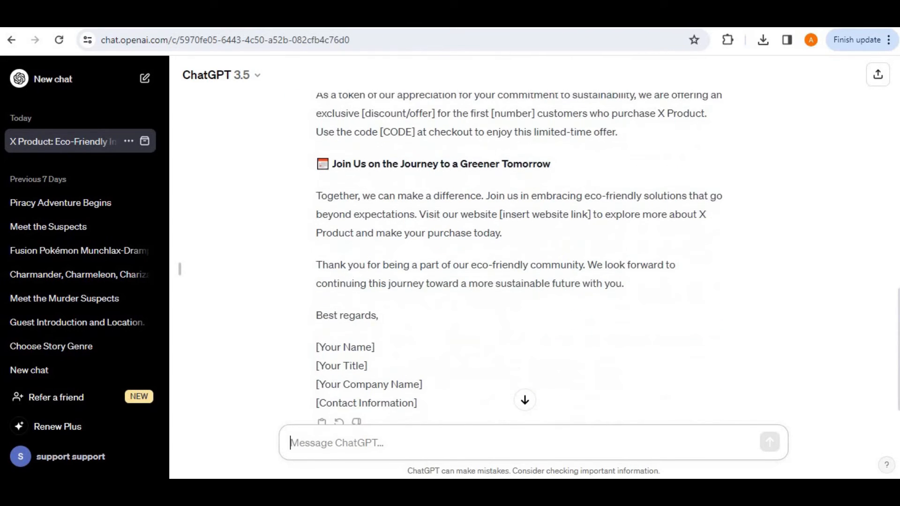
{"action": "scroll", "scroll_direction": "down", "scroll_amount": 3}
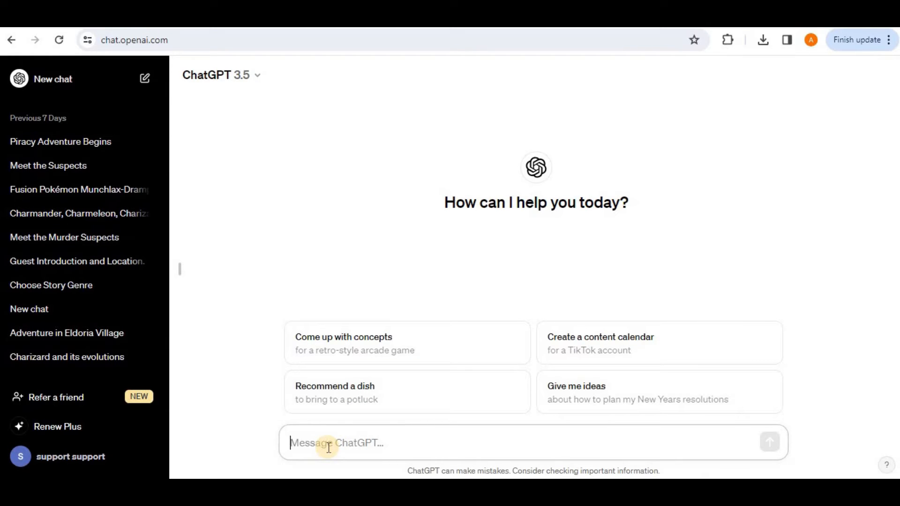
- Ask for a catchy slogan similar to "Just Do It!", get "Seize the Moment!", then start a new chat
{"action": "type", "text": "Help me create a  catchy slogan similar to \"Just Do It!\""}
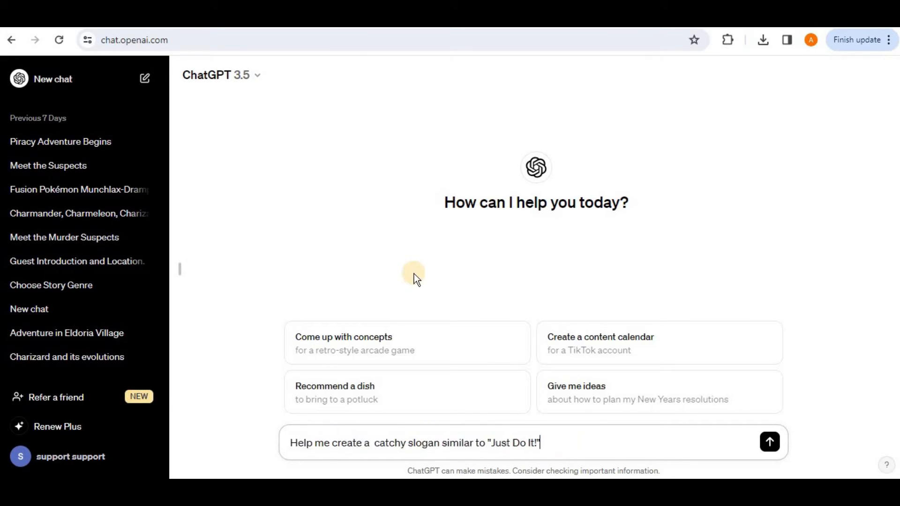
{"action": "left_click", "coordinate": [769, 442]}
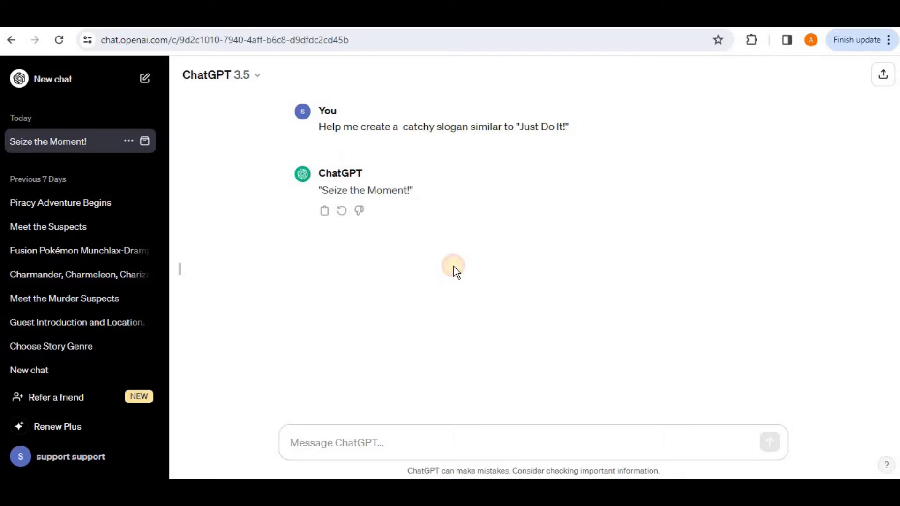
{"action": "left_click", "coordinate": [53, 79]}
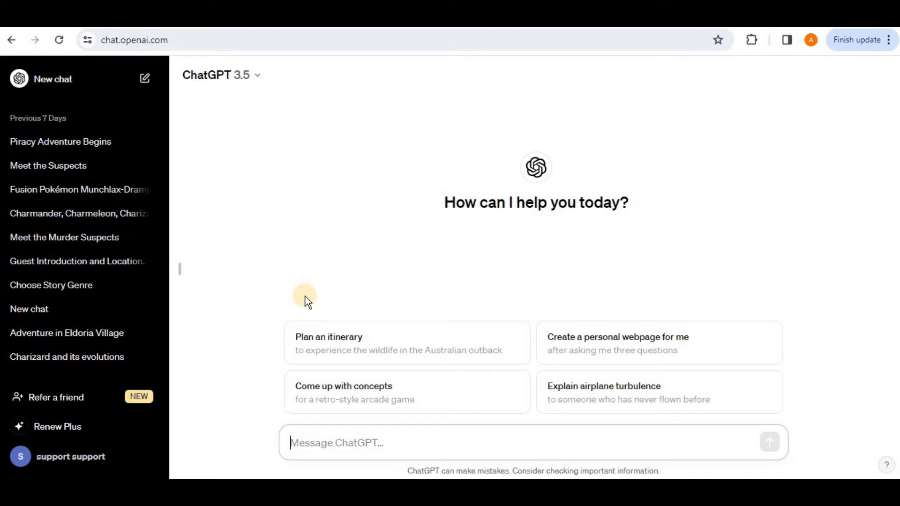
{"action": "mouse_move", "coordinate": [272, 394]}
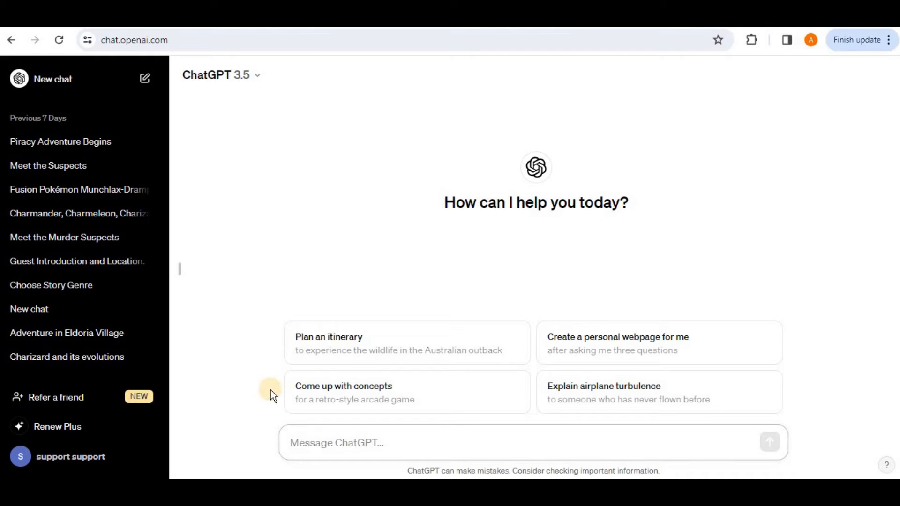
{"action": "mouse_move", "coordinate": [273, 402]}
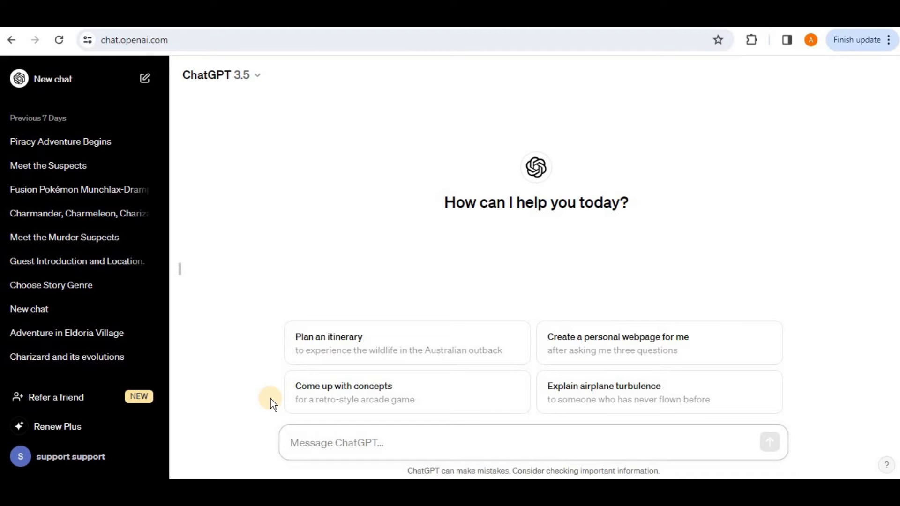
- Enter the vague question 'Was the American civil war about the states' rights?'
{"action": "left_click", "coordinate": [336, 443]}
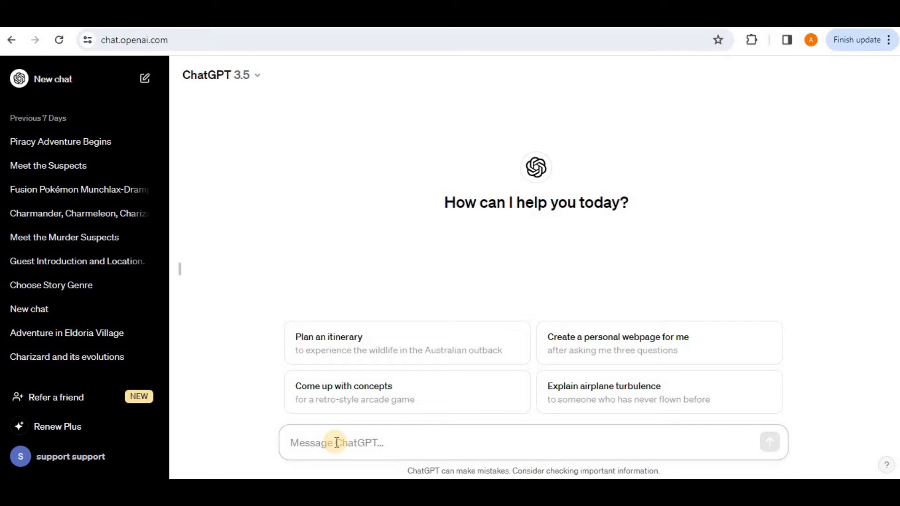
{"action": "type", "text": "Was the American civil war about the states, rights?"}
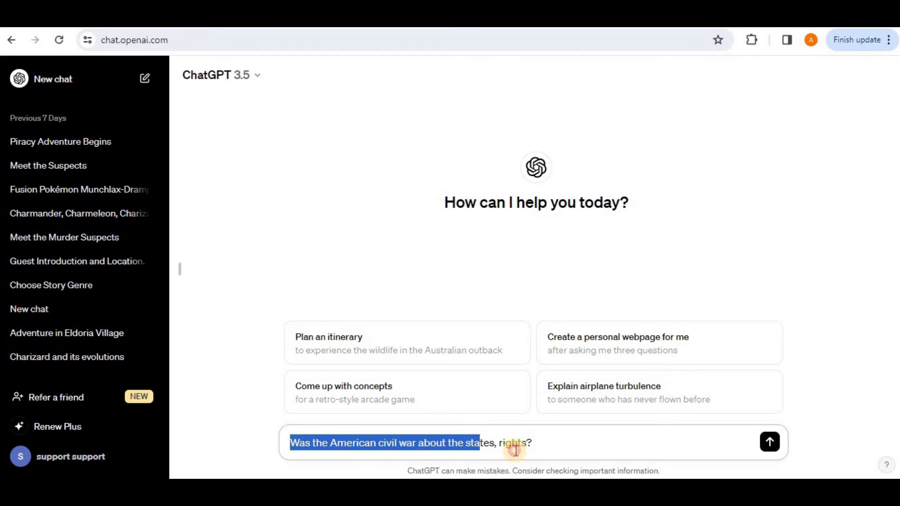
{"action": "left_click", "coordinate": [769, 442]}
{"action": "type", "text": "Describe the social, economic and political factors that lead to the outbreak of the American civil war"}
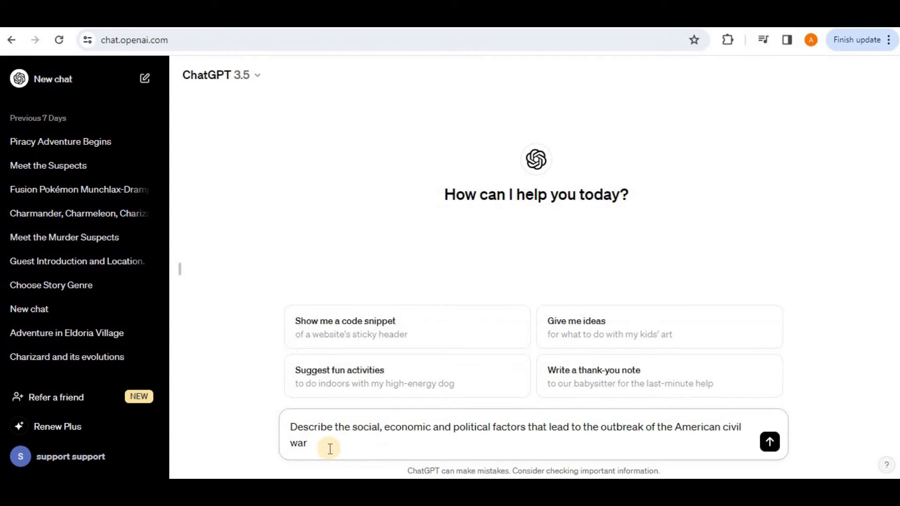
- Send the rewritten prompt on the war's social, economic and political factors and read the overview
{"action": "left_click_drag", "start_coordinate": [329, 448], "coordinate": [493, 434]}
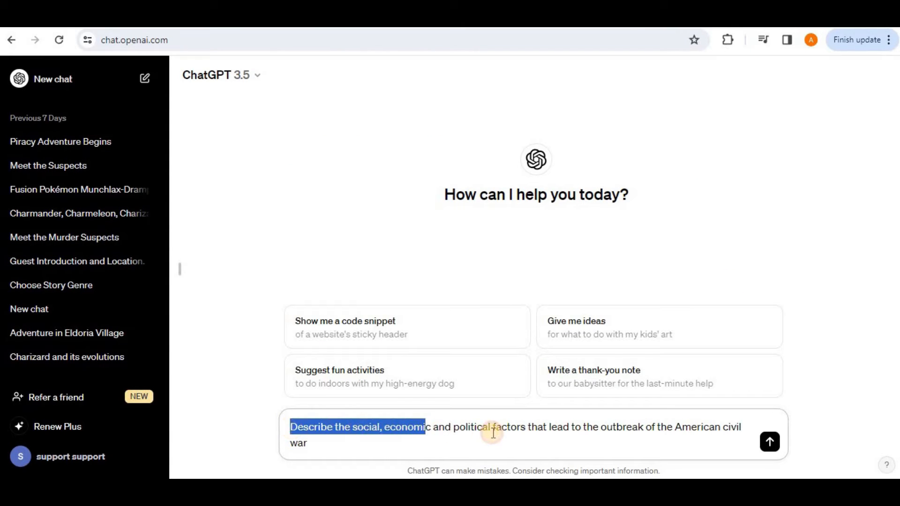
{"action": "left_click_drag", "start_coordinate": [494, 433], "coordinate": [640, 432]}
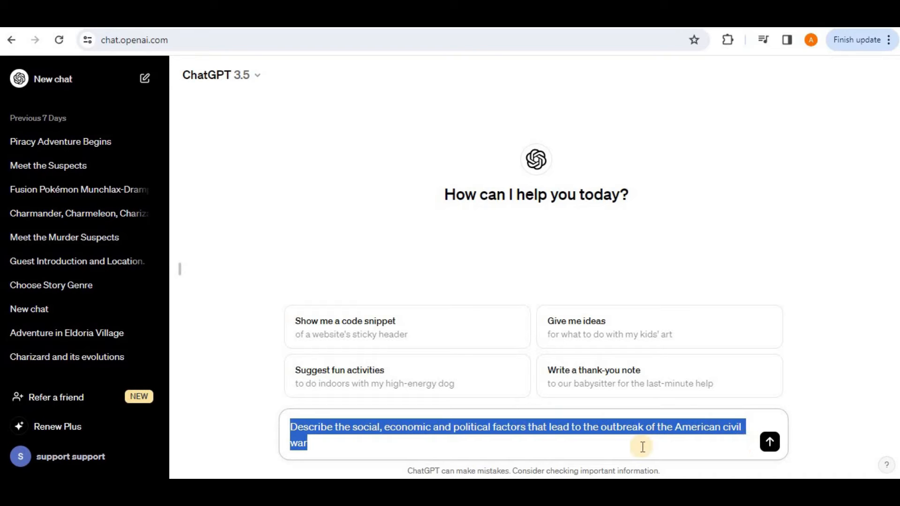
{"action": "left_click", "coordinate": [769, 442]}
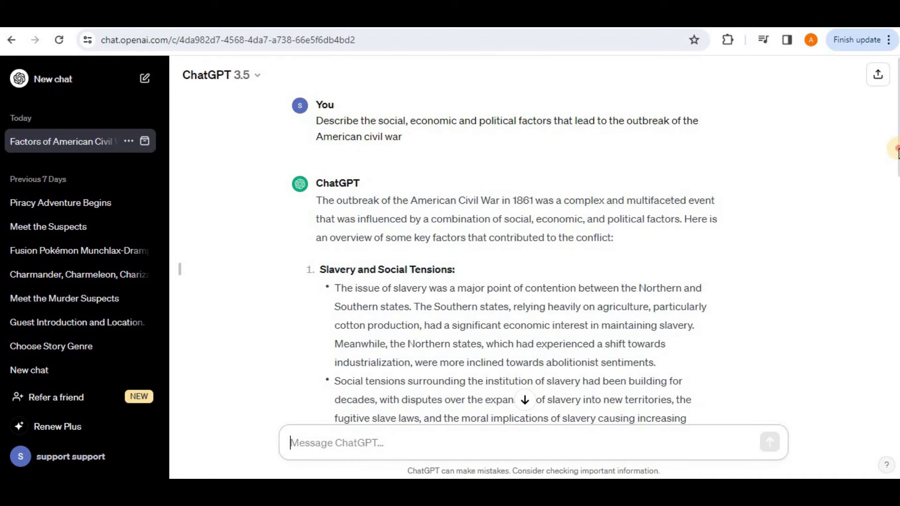
{"action": "scroll", "scroll_direction": "down", "scroll_amount": 3}
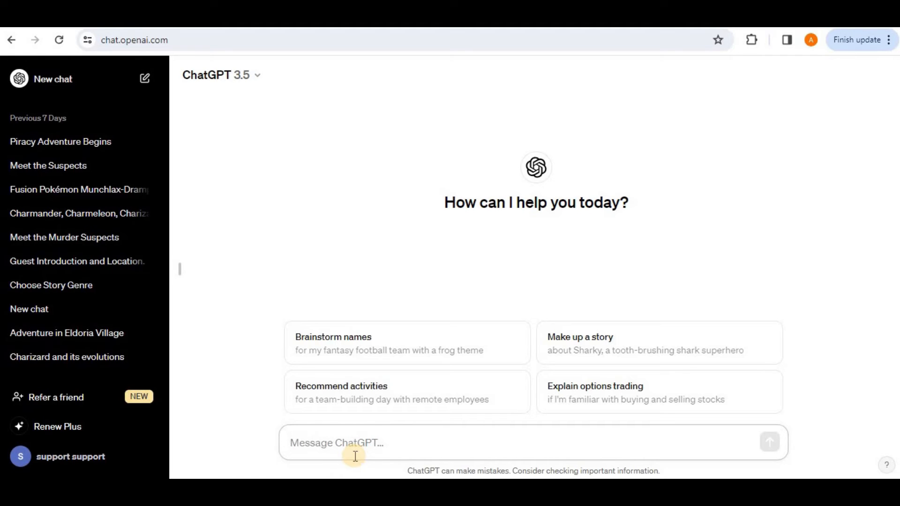
- Ask 'What is LLM?' limited to 30 words, then to 100 characters, and start a new chat
{"action": "left_click", "coordinate": [355, 442]}
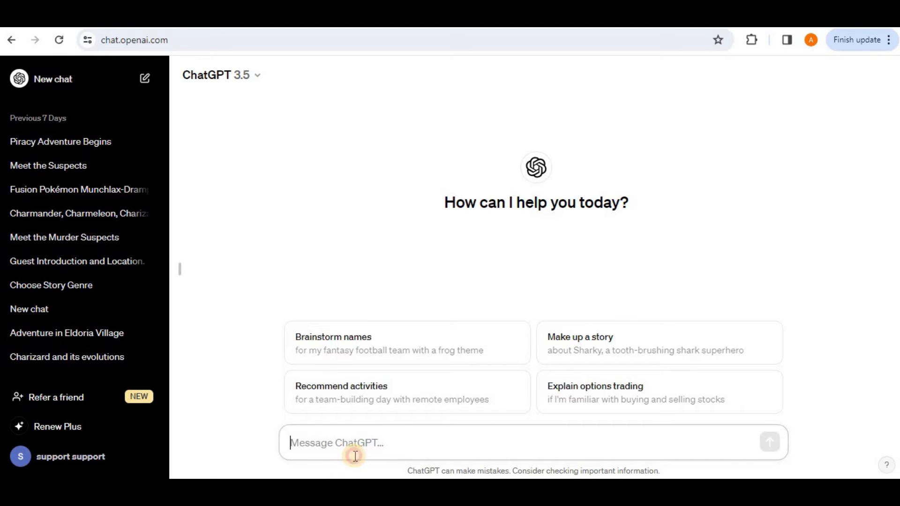
{"action": "type", "text": "What is LLM? Give response in 30 words"}
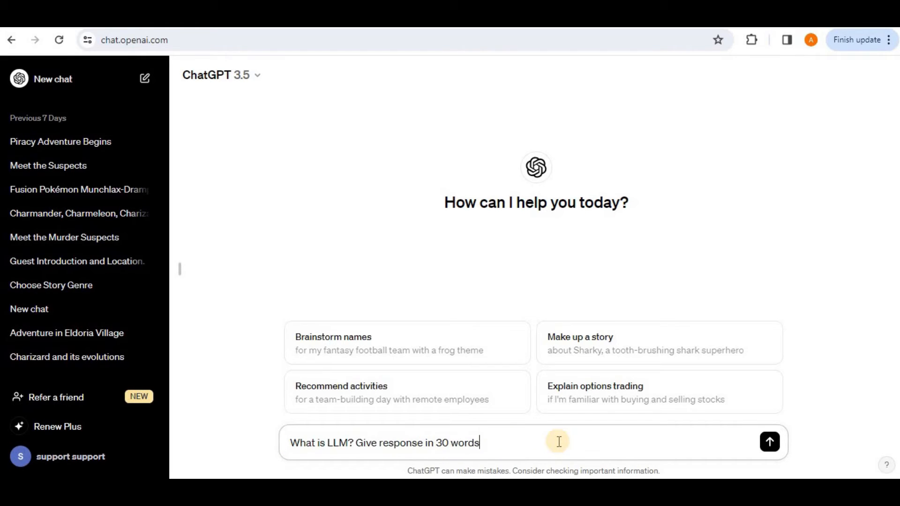
{"action": "left_click", "coordinate": [769, 442]}
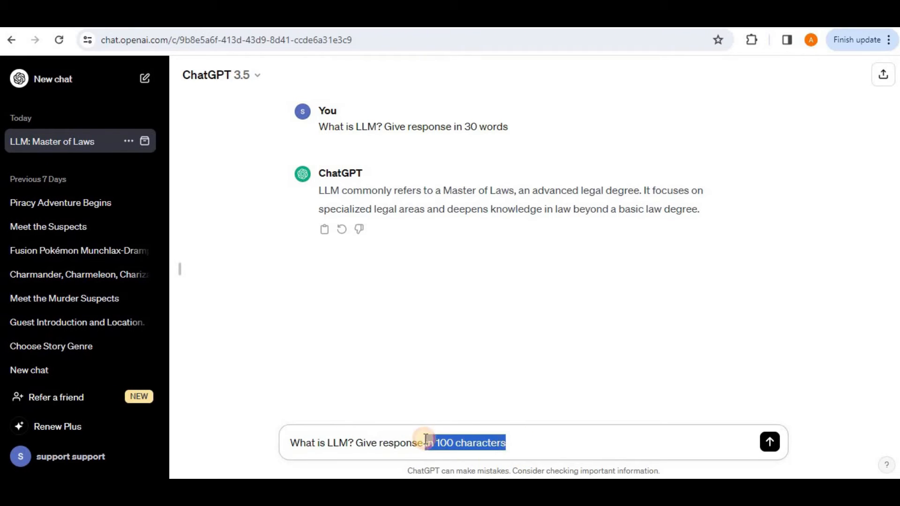
{"action": "left_click", "coordinate": [769, 442]}
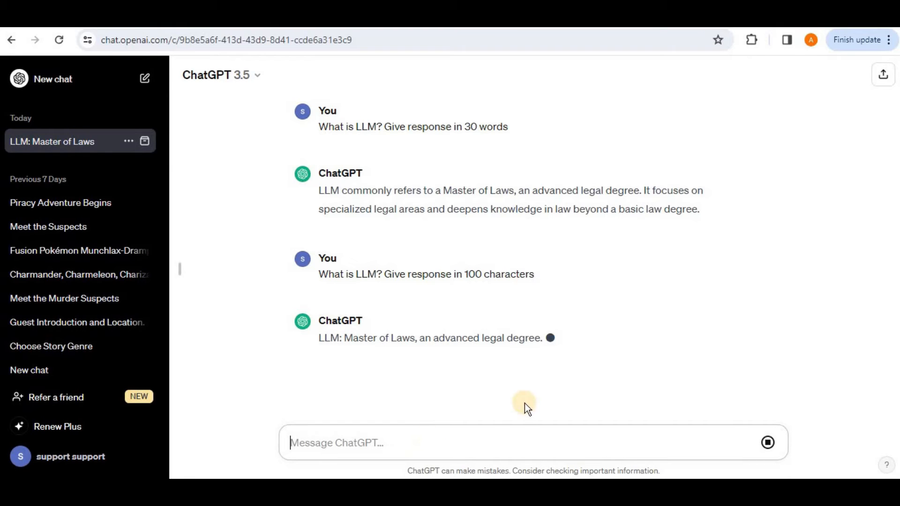
{"action": "left_click", "coordinate": [52, 78]}
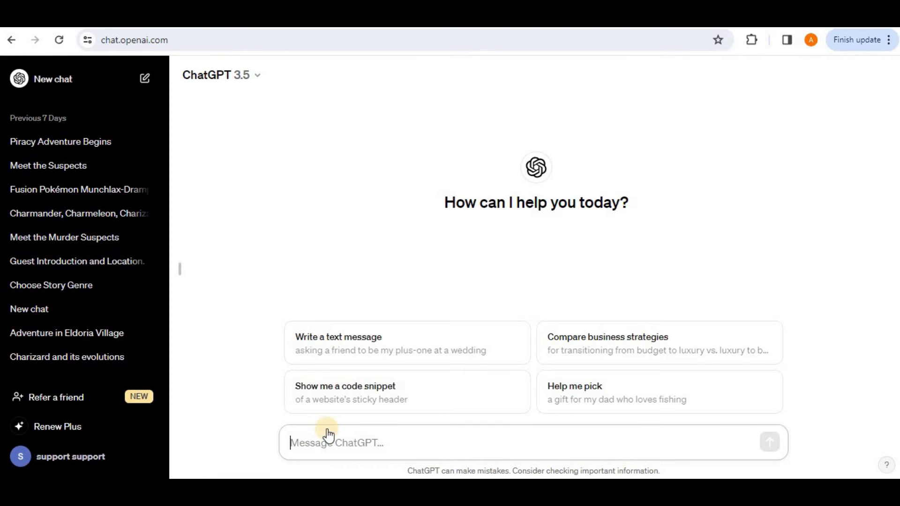
- Request a detailed description of LLM in generative AI summarised in 100 words, then start a new chat
{"action": "left_click", "coordinate": [345, 443]}
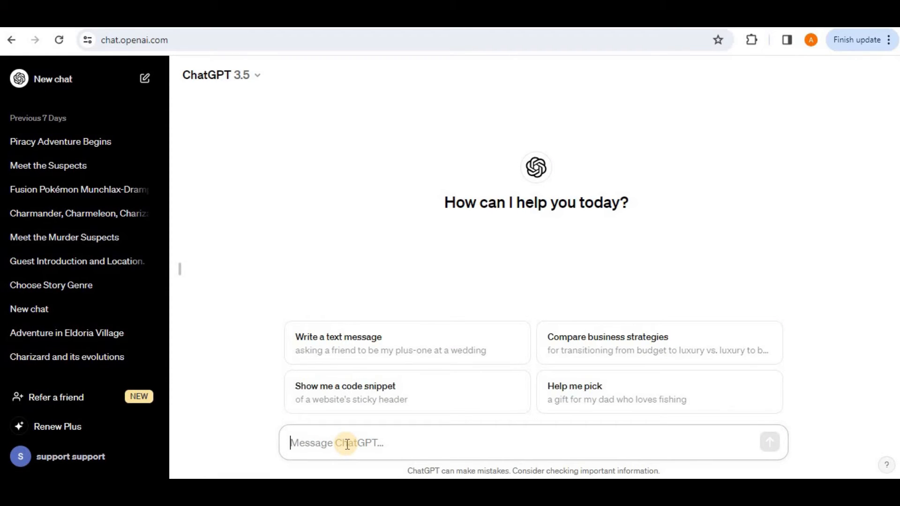
{"action": "type", "text": "Provide a detailed description of what is LLM in Generative AL? Summarize it in 100 words"}
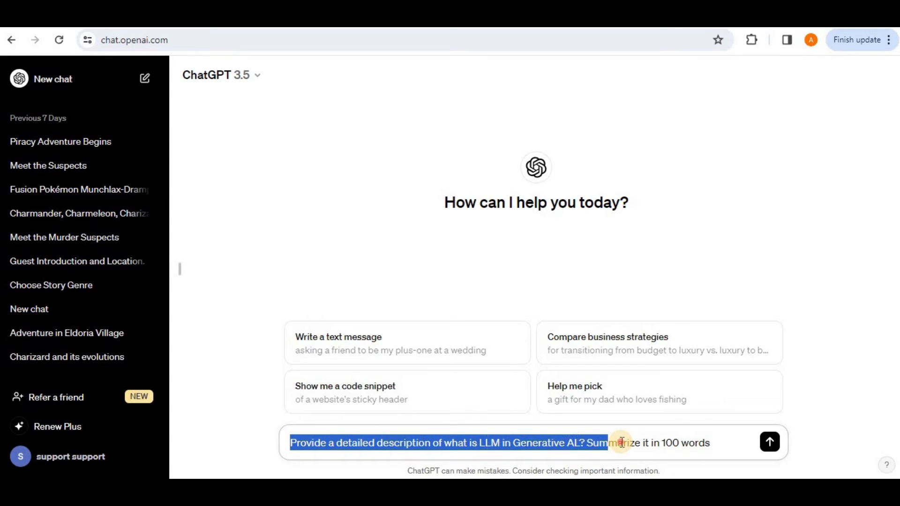
{"action": "left_click", "coordinate": [720, 448]}
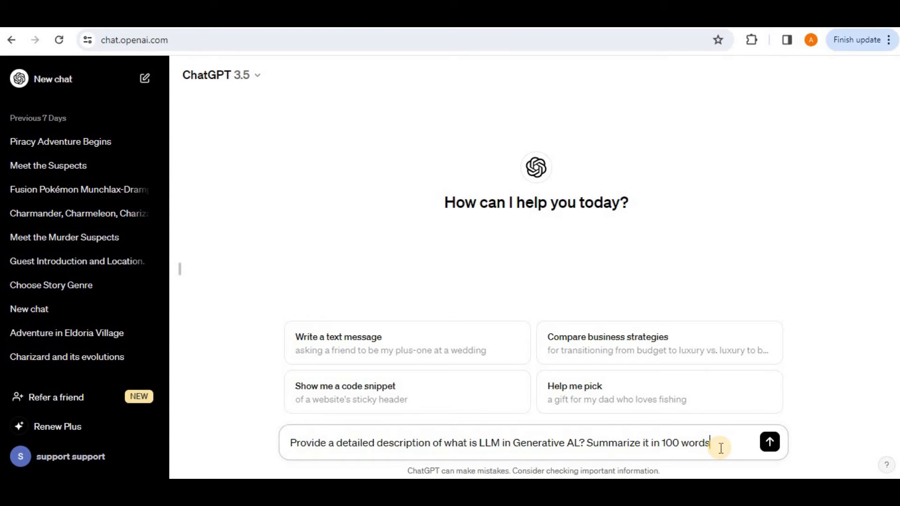
{"action": "left_click", "coordinate": [769, 442]}
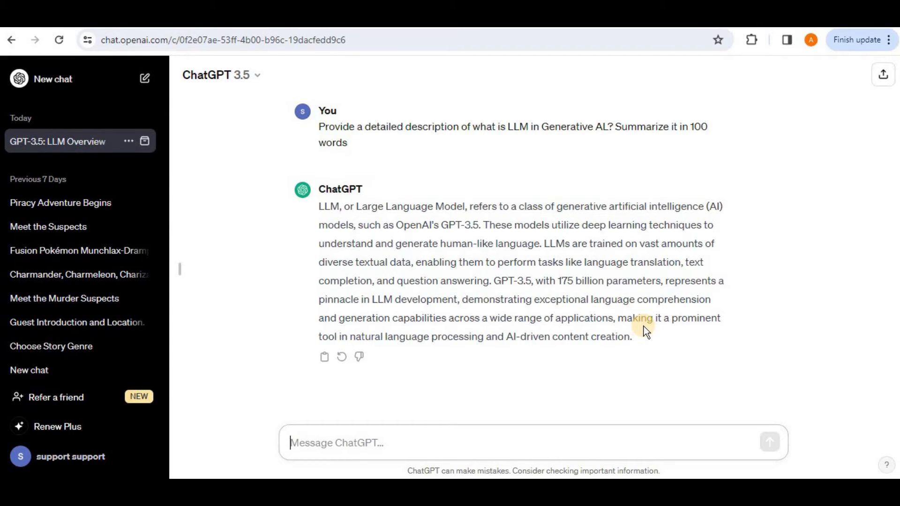
{"action": "left_click", "coordinate": [53, 79]}
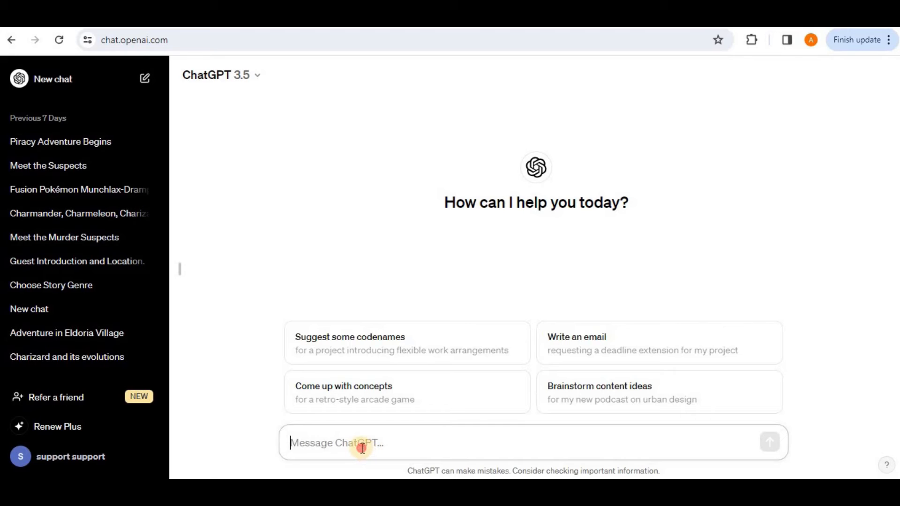
{"action": "type", "text": "Create marketing offer for the product X"}
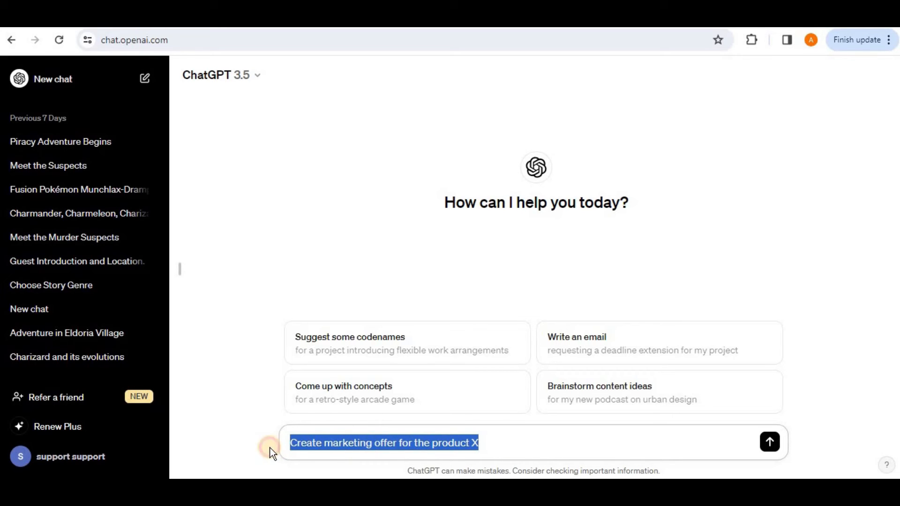
{"action": "mouse_move", "coordinate": [535, 448]}
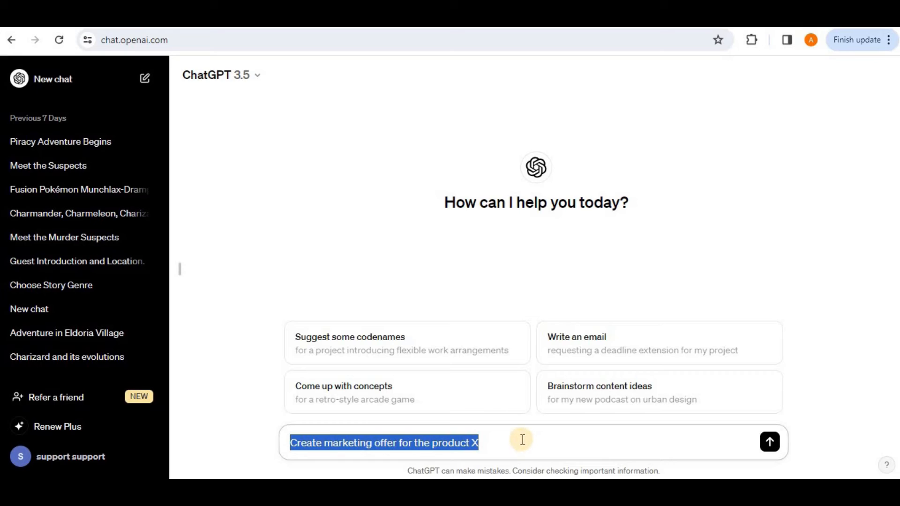
{"action": "mouse_move", "coordinate": [224, 471]}
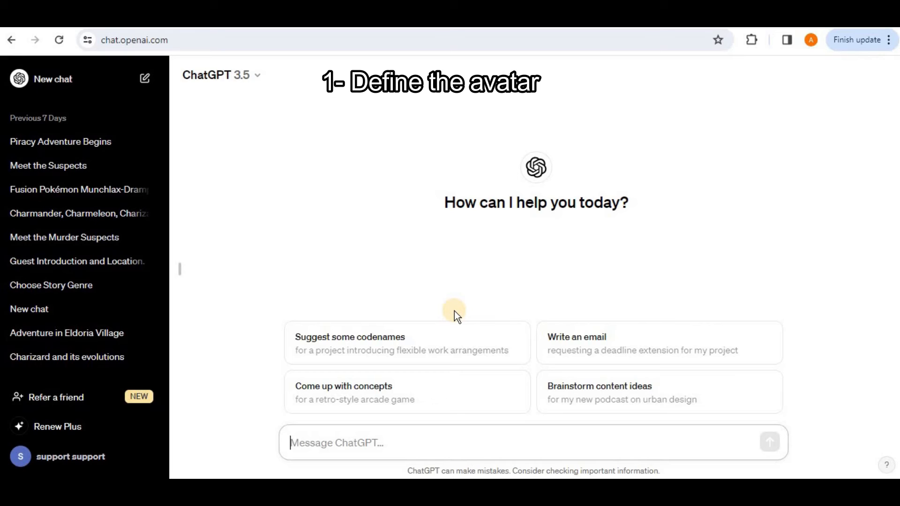
{"action": "mouse_move", "coordinate": [470, 322]}
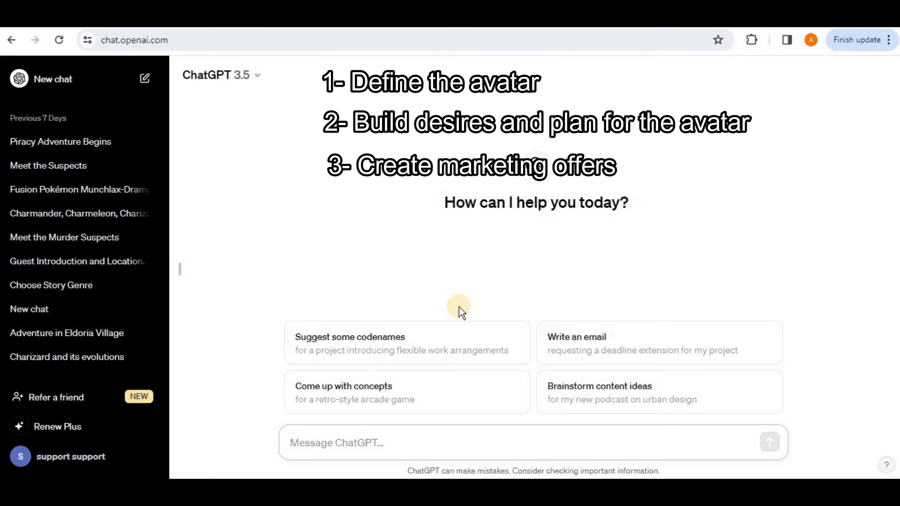
{"action": "left_click", "coordinate": [336, 442]}
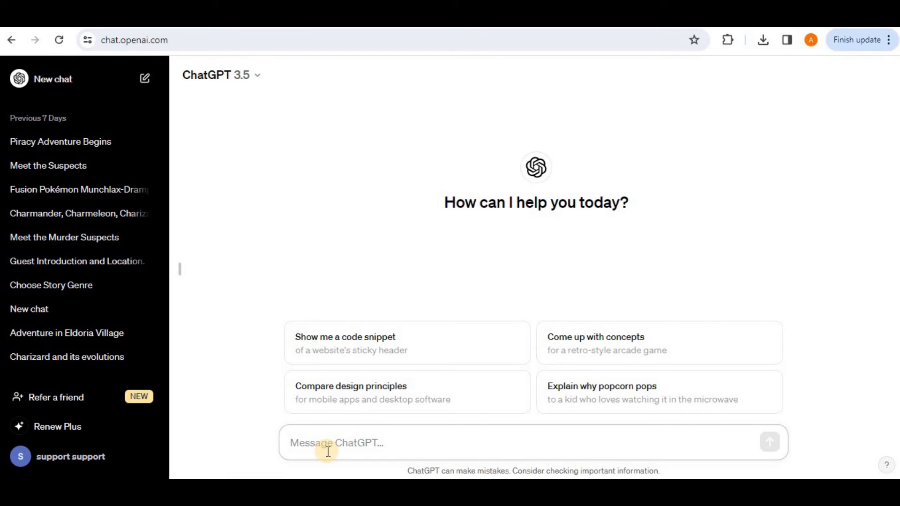
- Send the first-party data collection framework prompt, get the reply, then start a new chat
{"action": "left_click", "coordinate": [336, 443]}
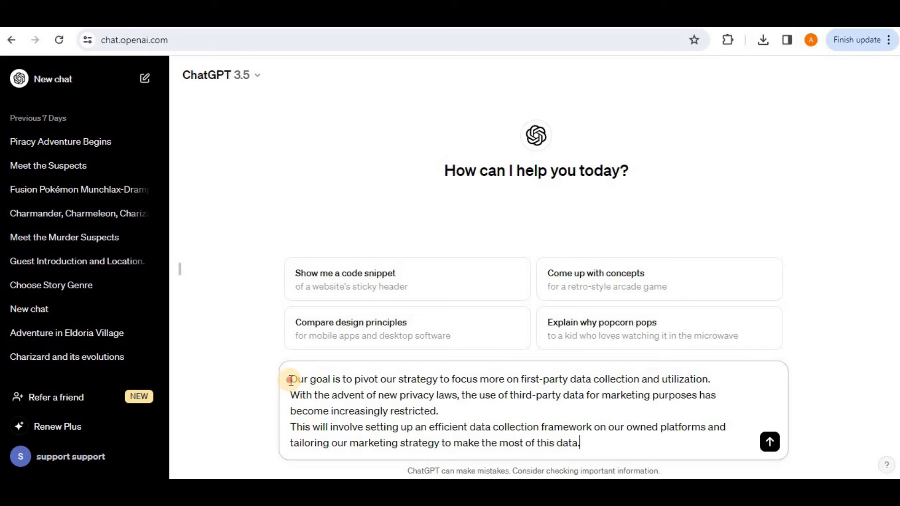
{"action": "left_click_drag", "start_coordinate": [290, 379], "coordinate": [710, 379]}
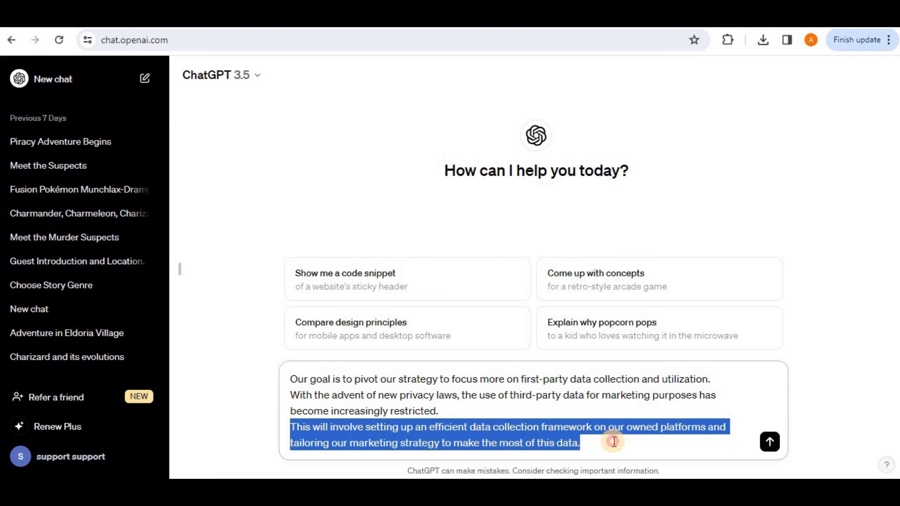
{"action": "left_click", "coordinate": [769, 442]}
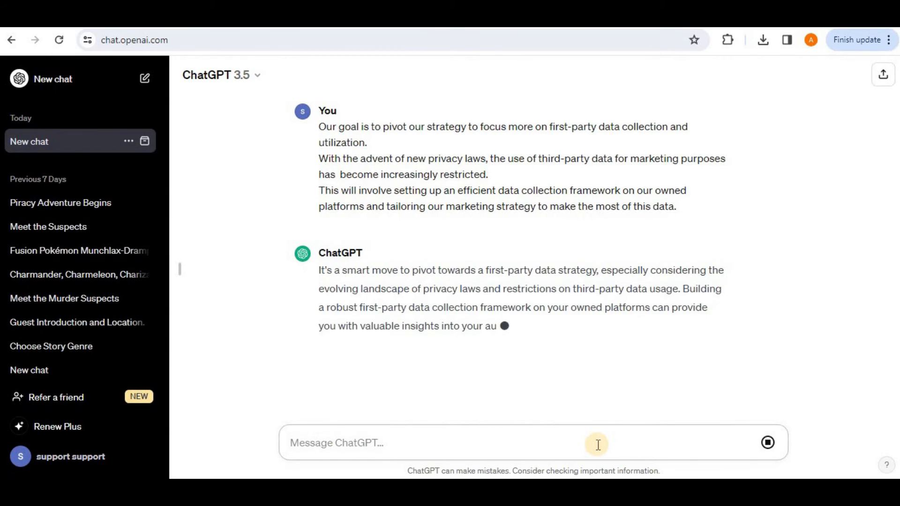
{"action": "left_click", "coordinate": [53, 79]}
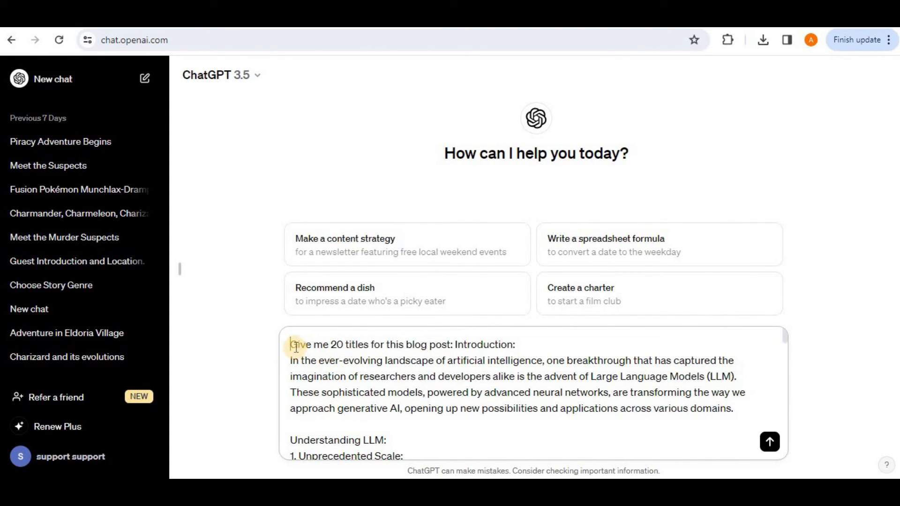
- Send 'Give me 20 titles for this blog post', read the 20 LLM titles, then start a new chat
{"action": "left_click_drag", "start_coordinate": [290, 344], "coordinate": [454, 344]}
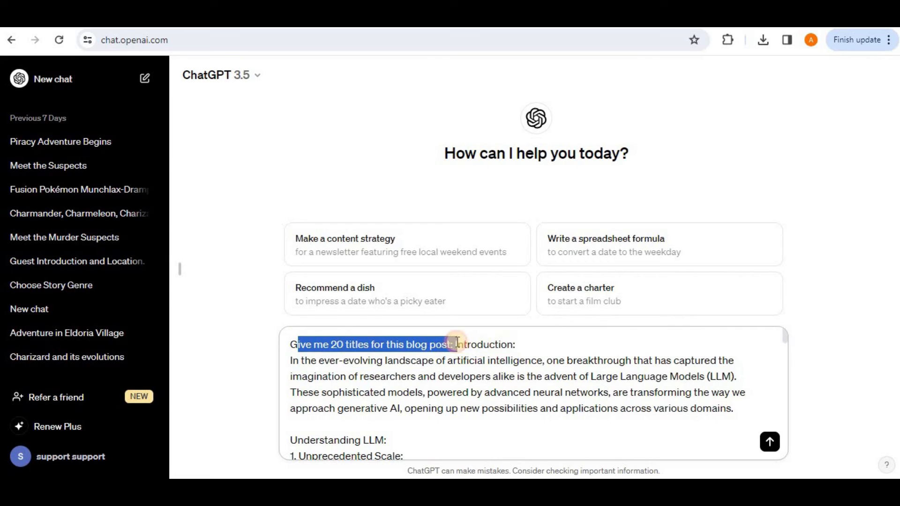
{"action": "left_click", "coordinate": [457, 344]}
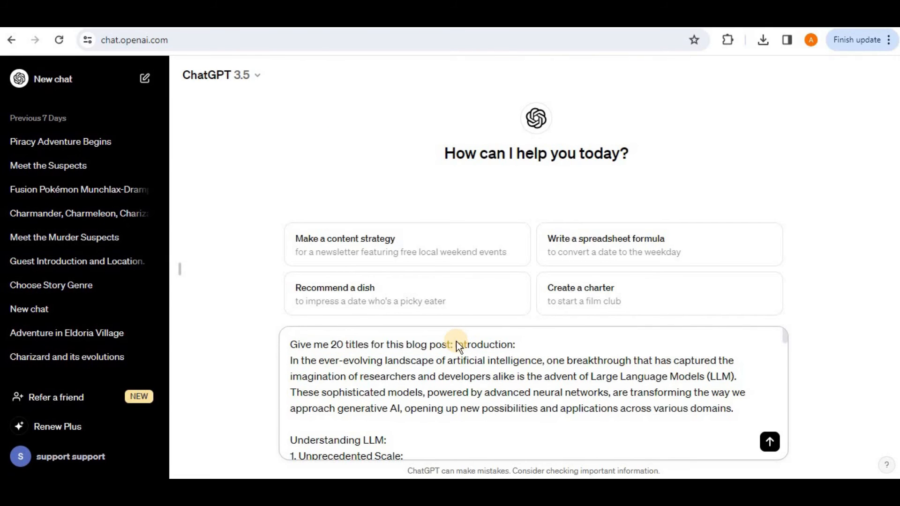
{"action": "left_click", "coordinate": [769, 442]}
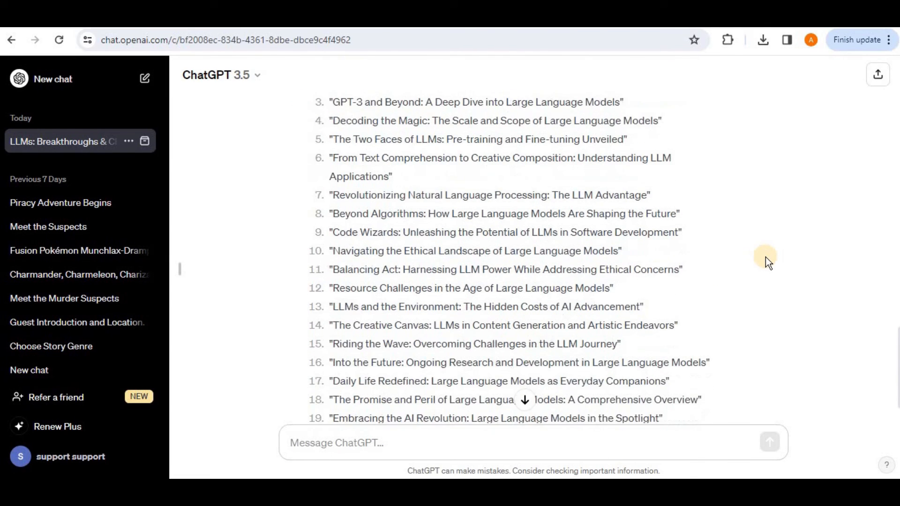
{"action": "scroll", "scroll_direction": "down", "scroll_amount": 3}
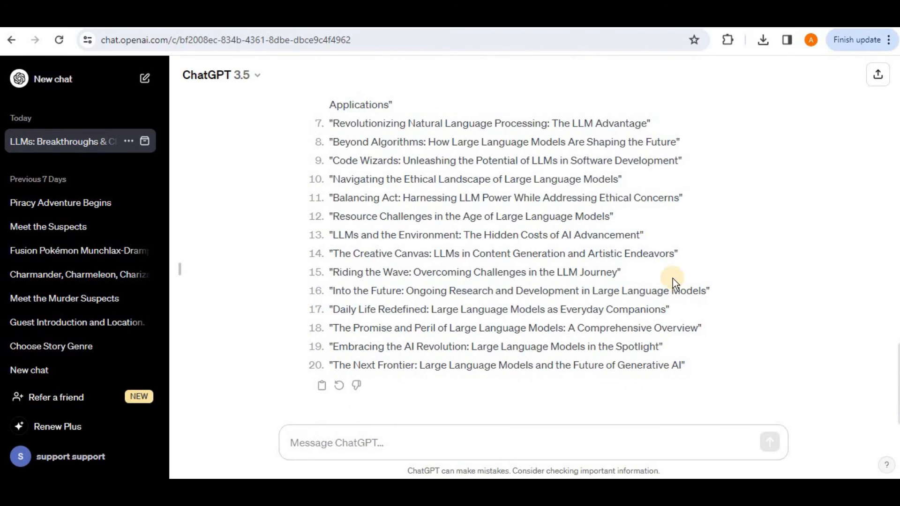
{"action": "left_click", "coordinate": [53, 78]}
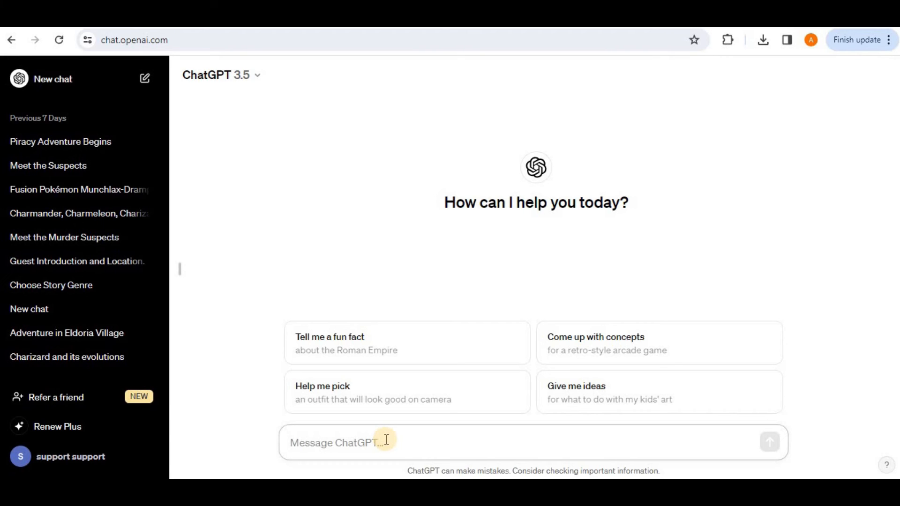
{"action": "type", "text": "Analyze the current state of the Petroleum Industry and its trends challenges and opportunities including relevant data and statistics Provide a list of key players and a short and long-term industry forecast and explain any potential impact of current events or future developments"}
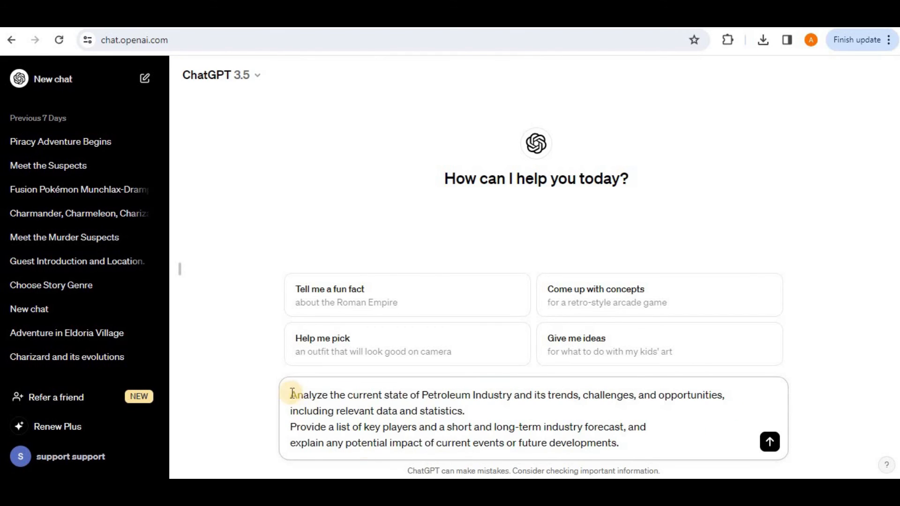
{"action": "left_click", "coordinate": [518, 395]}
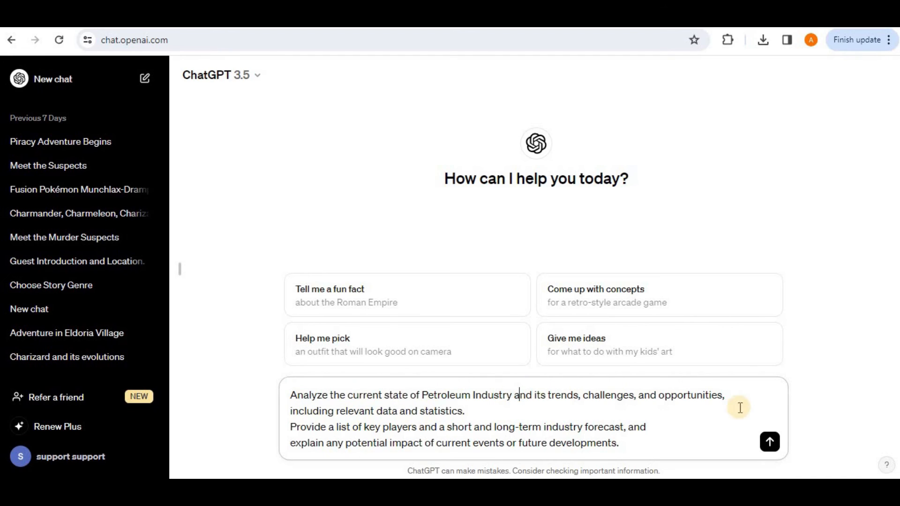
{"action": "left_click_drag", "start_coordinate": [520, 395], "coordinate": [602, 442]}
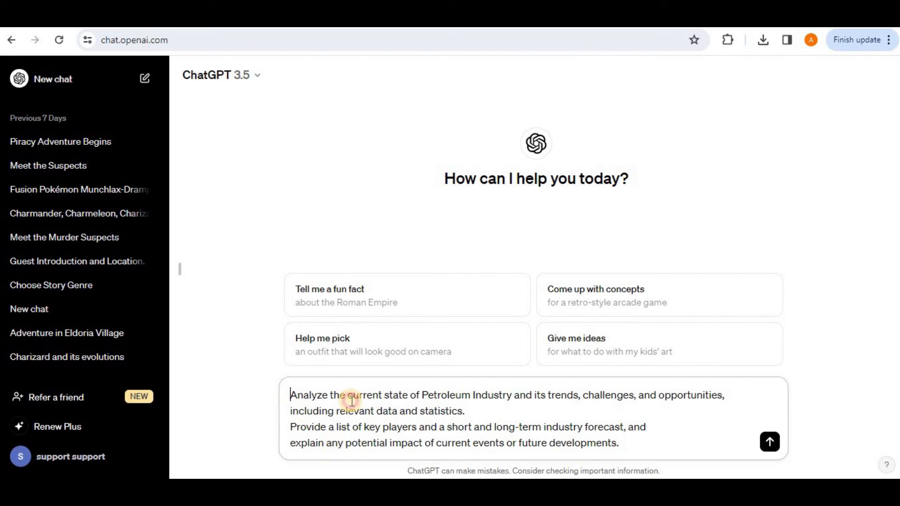
{"action": "left_click_drag", "start_coordinate": [290, 395], "coordinate": [466, 410]}
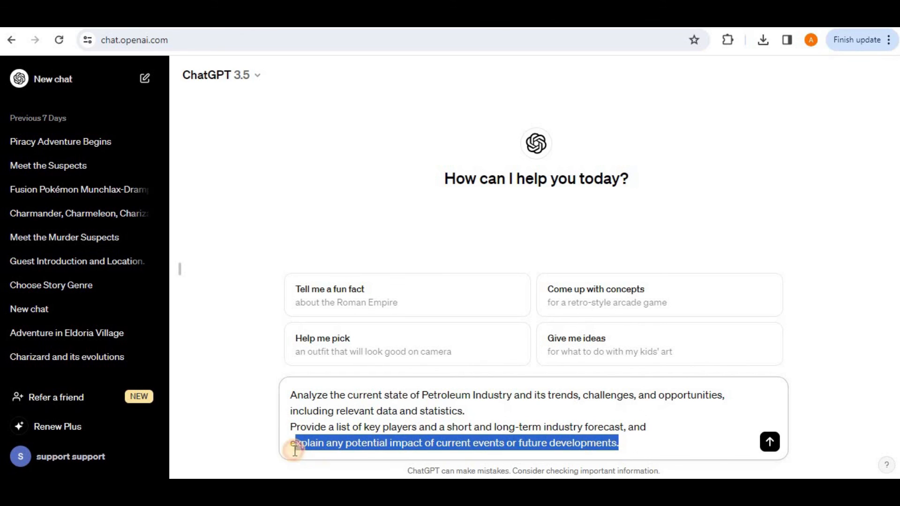
{"action": "left_click", "coordinate": [625, 443]}
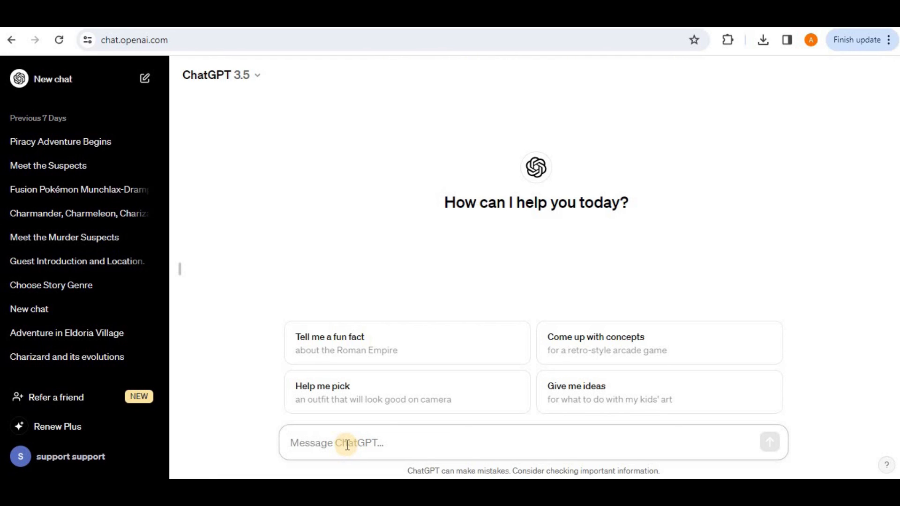
- Request 5 benefits for the product "Hyaluronic Acid"
{"action": "type", "text": "List 5 benefits for the product \"Hyaluronic Acid\""}
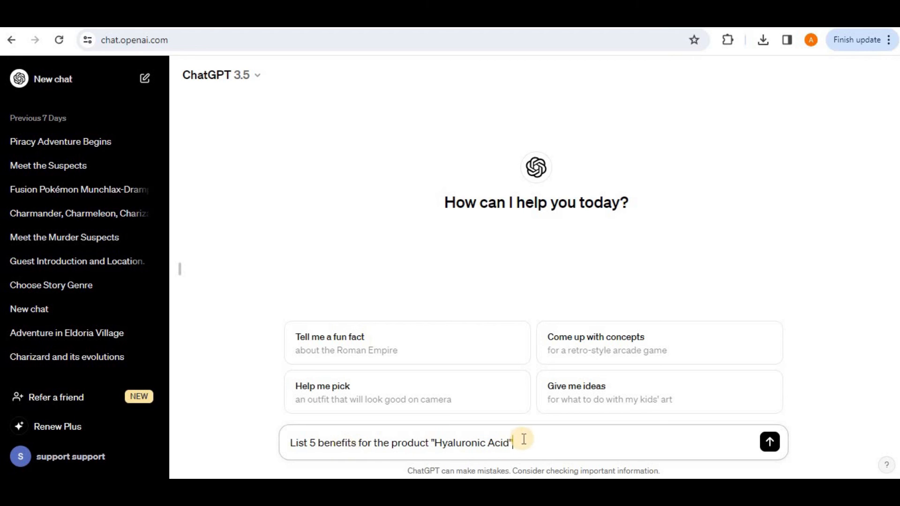
{"action": "triple_click", "coordinate": [402, 443]}
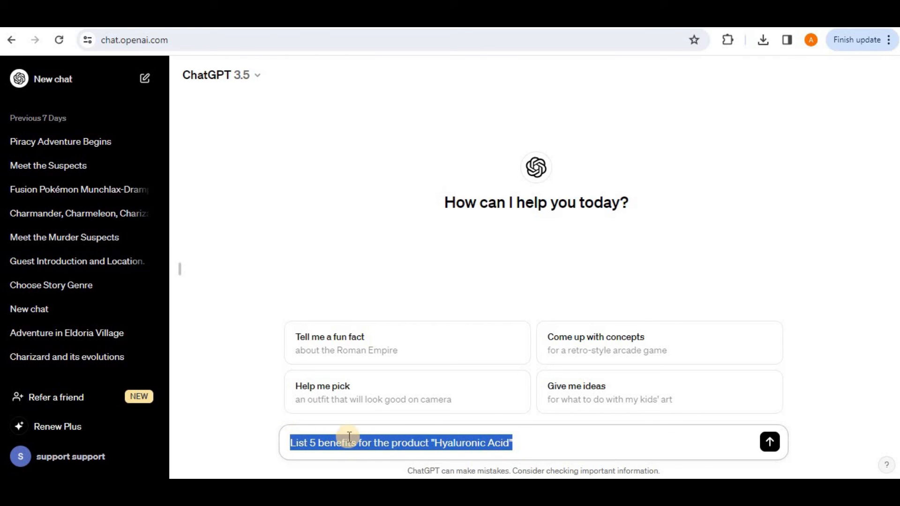
{"action": "left_click", "coordinate": [769, 442]}
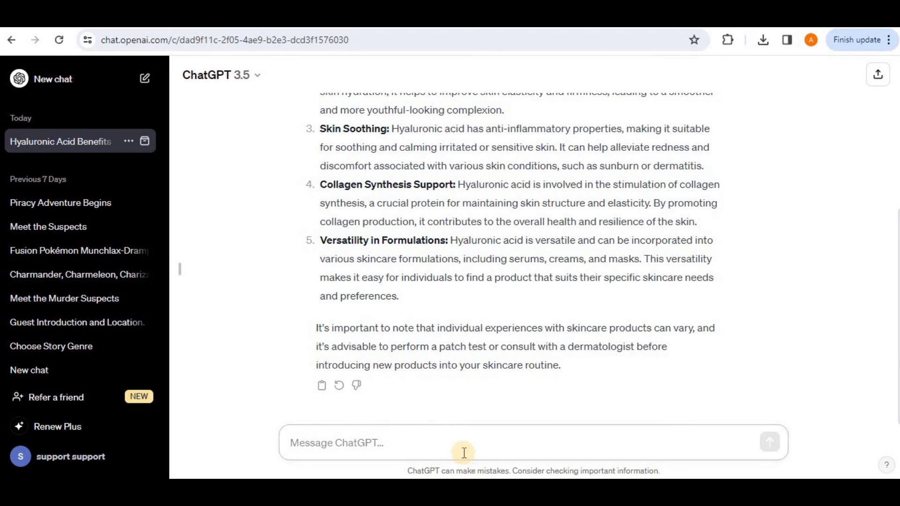
- Follow up asking which benefit matters most for students and read the hydration answer
{"action": "type", "text": "Which of these benefits is the most important for the students?"}
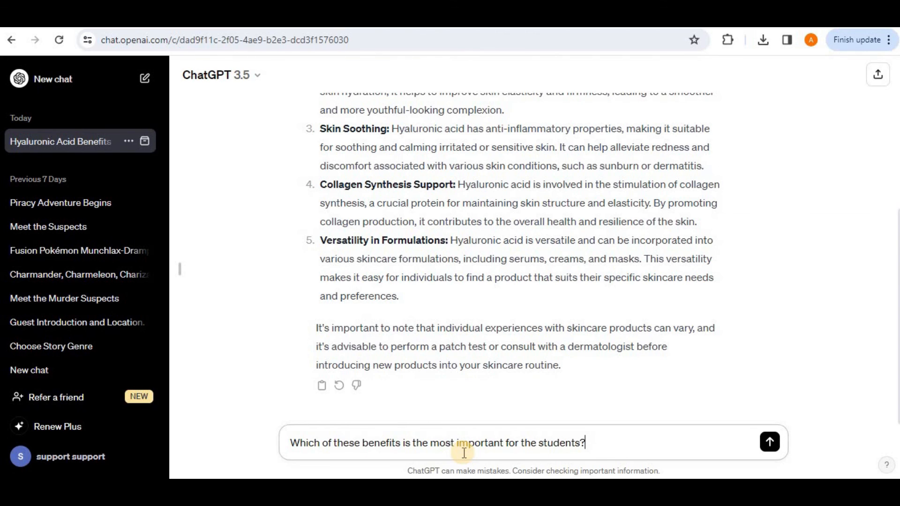
{"action": "left_click", "coordinate": [769, 442]}
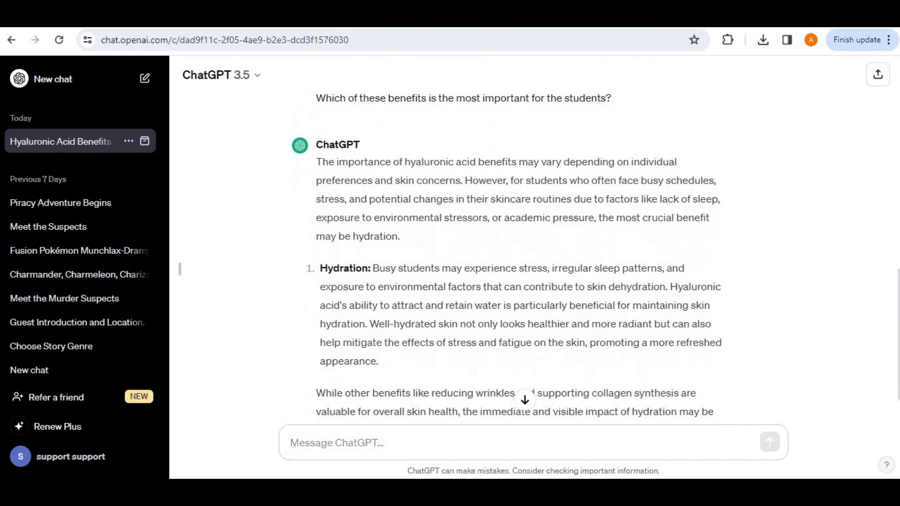
{"action": "scroll", "scroll_direction": "down", "scroll_amount": 3}
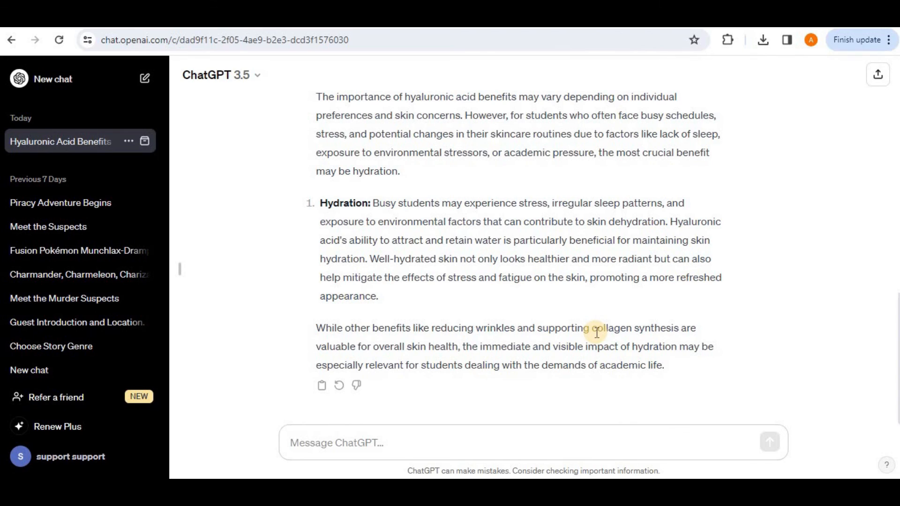